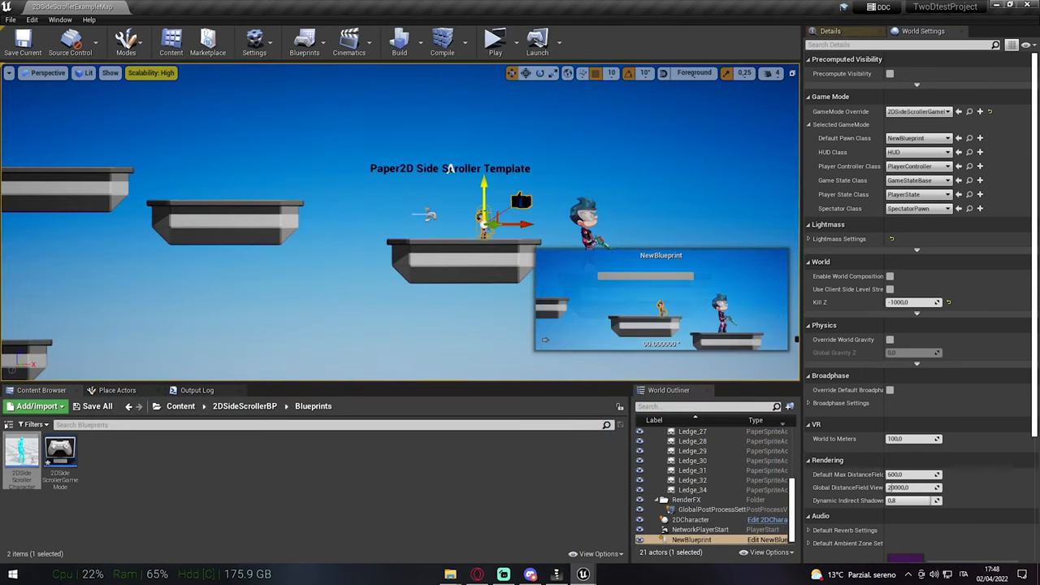
Close the Unreal Editor demo level and bring up the Epic Games Launcher.
left_click(495, 39)
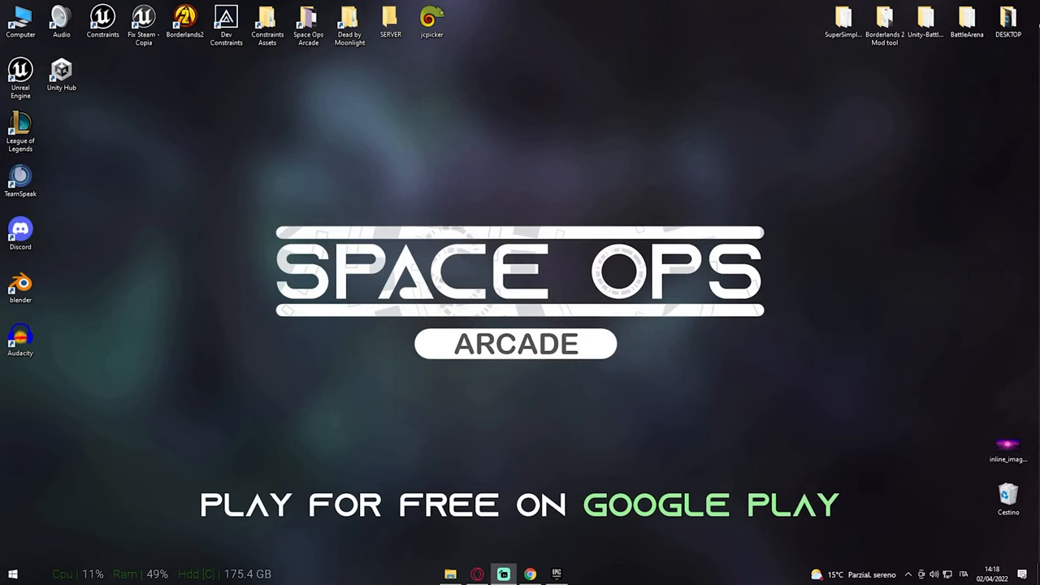
left_click(556, 574)
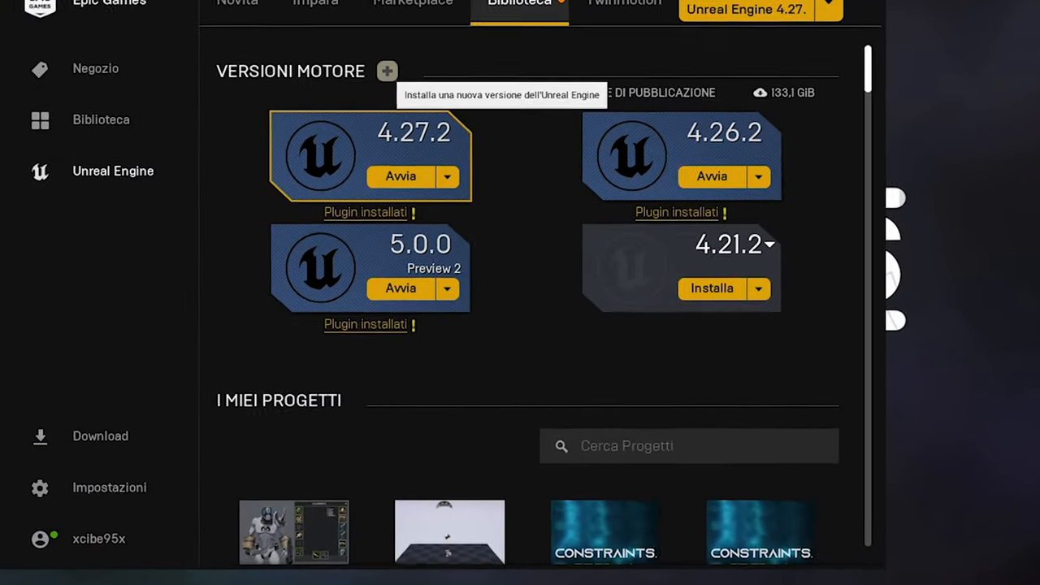
Check installed engine 4.27.2, then go to the spine-runtimes GitHub page.
left_click(768, 243)
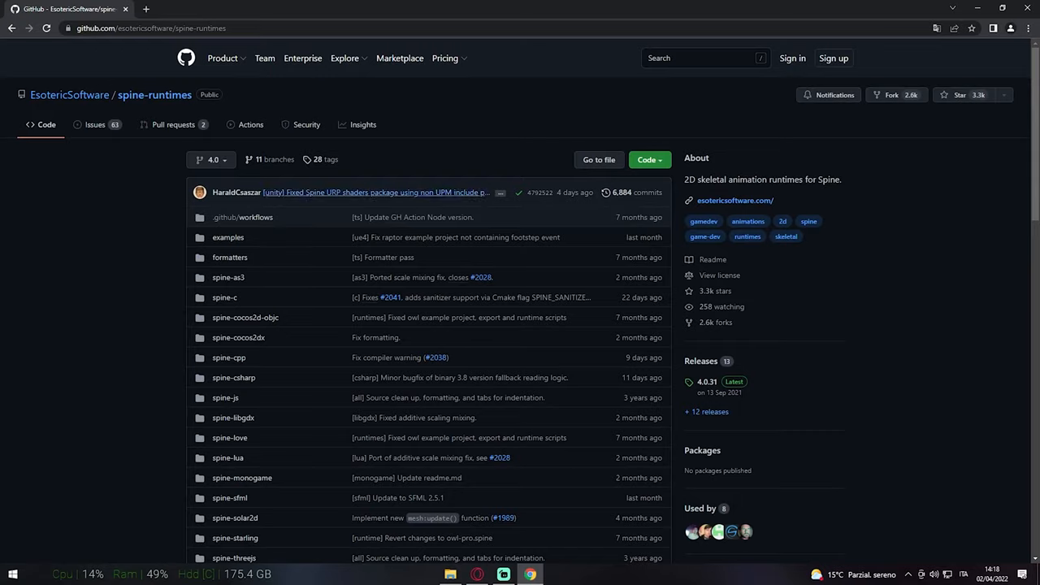
Download the spine-runtimes 4.0 branch as a ZIP from the Code menu.
scroll("down", 3)
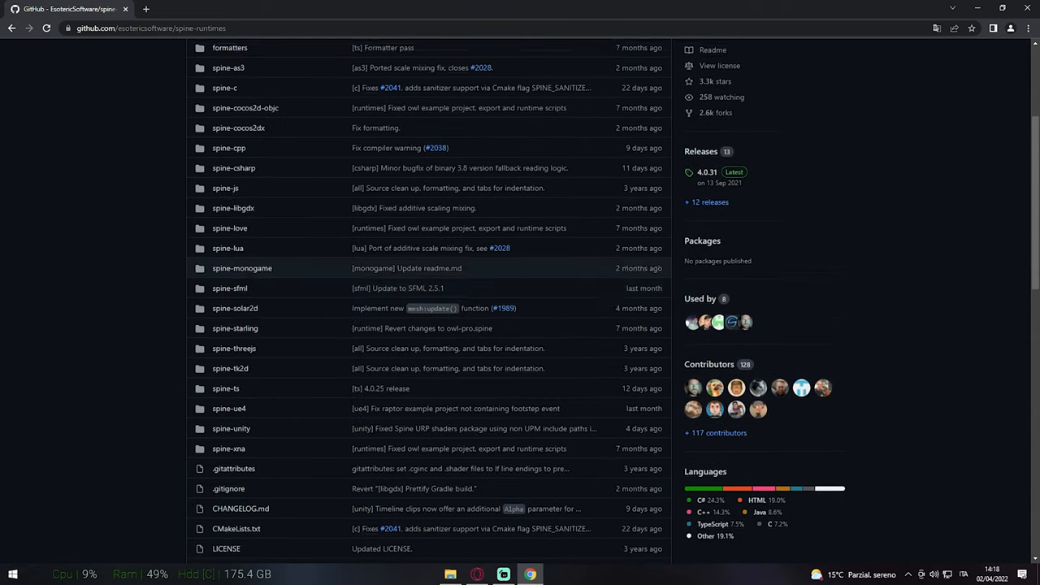
scroll("up", 3)
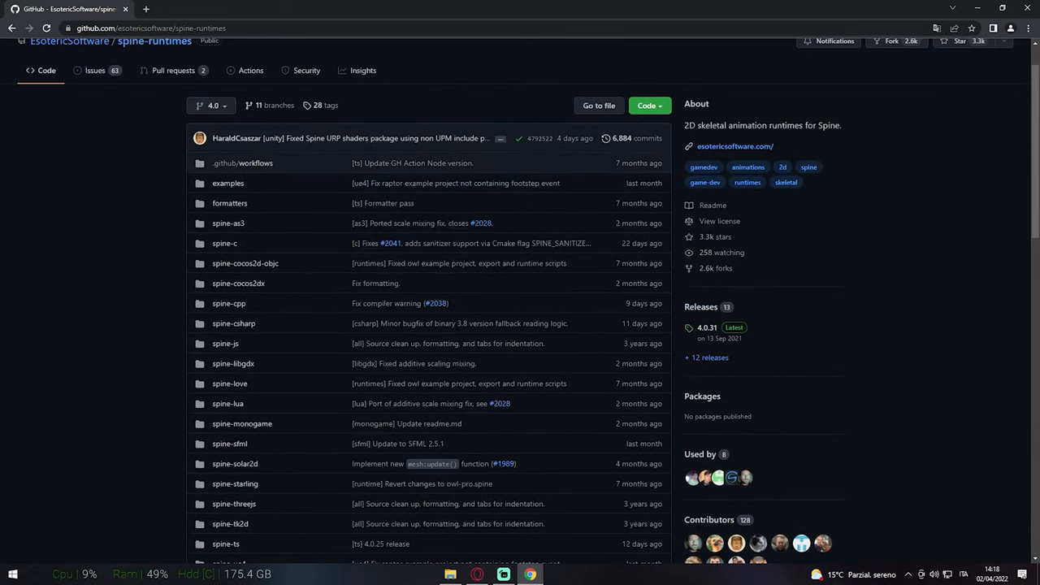
left_click(645, 106)
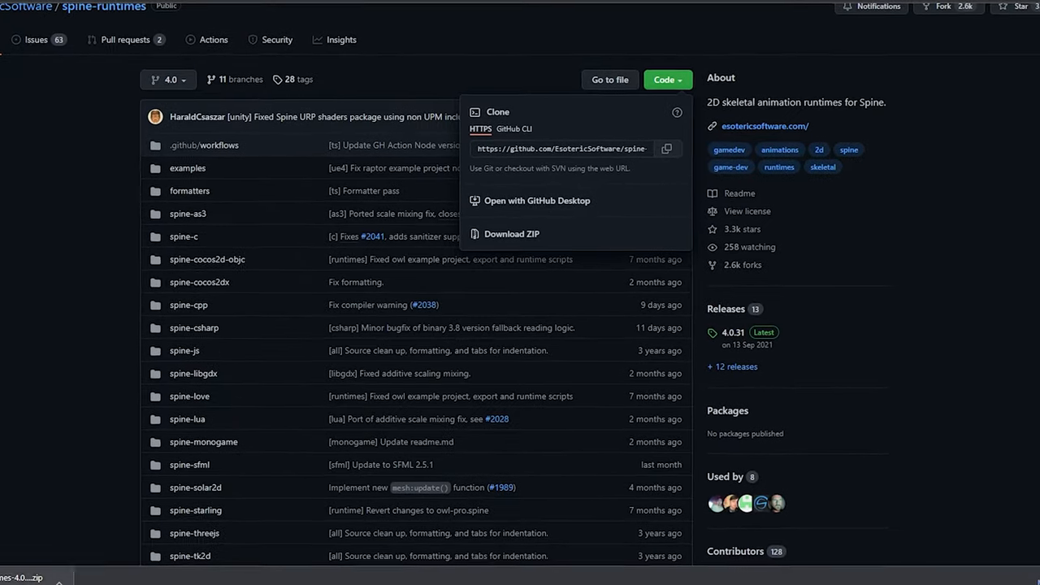
scroll("down", 3)
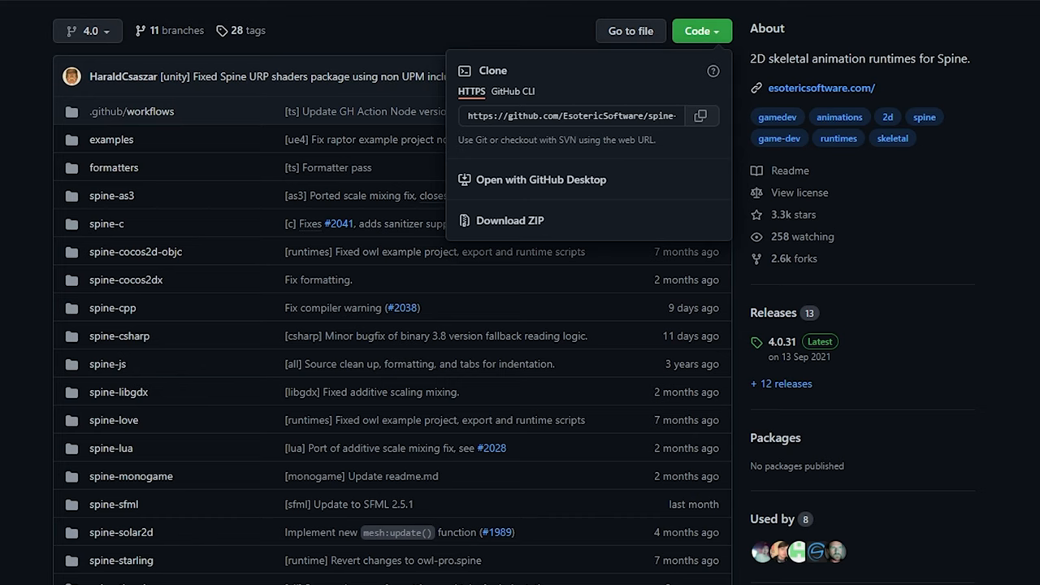
left_click(509, 220)
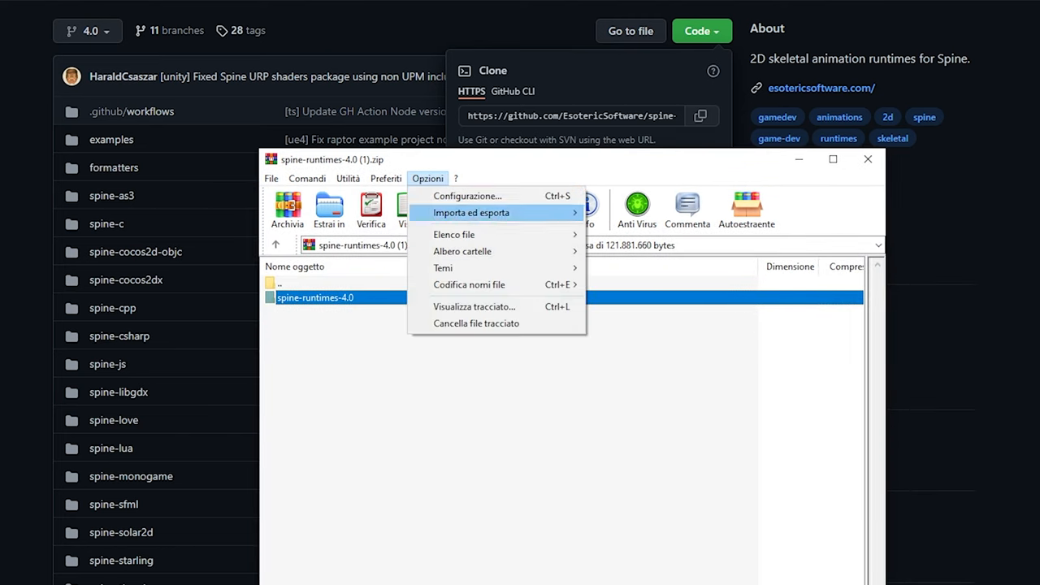
Extract spine-ue4 from the archive's spine-runtimes-4.0 folder onto the desktop.
left_click(270, 178)
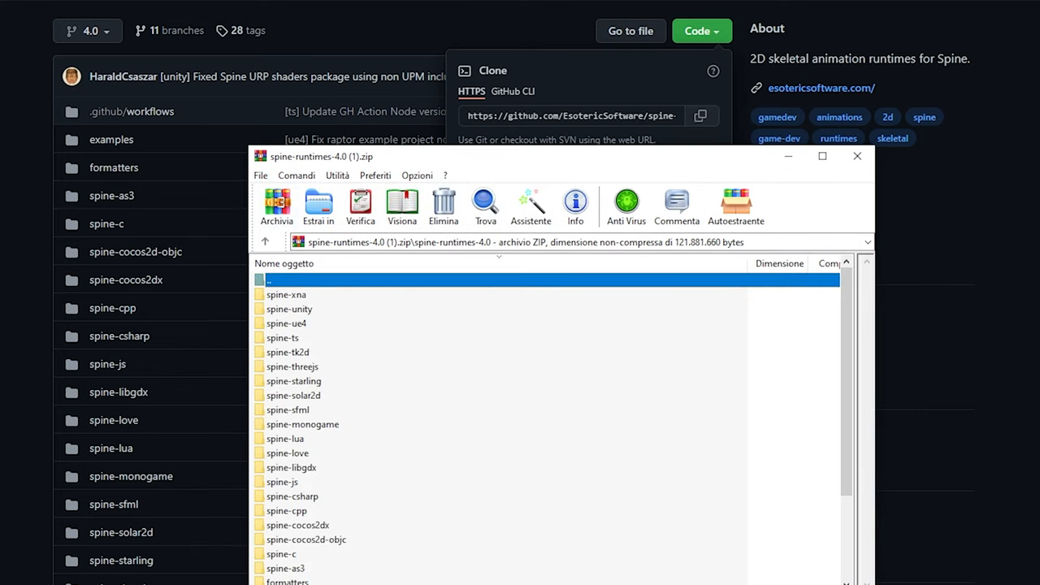
scroll("down", 3)
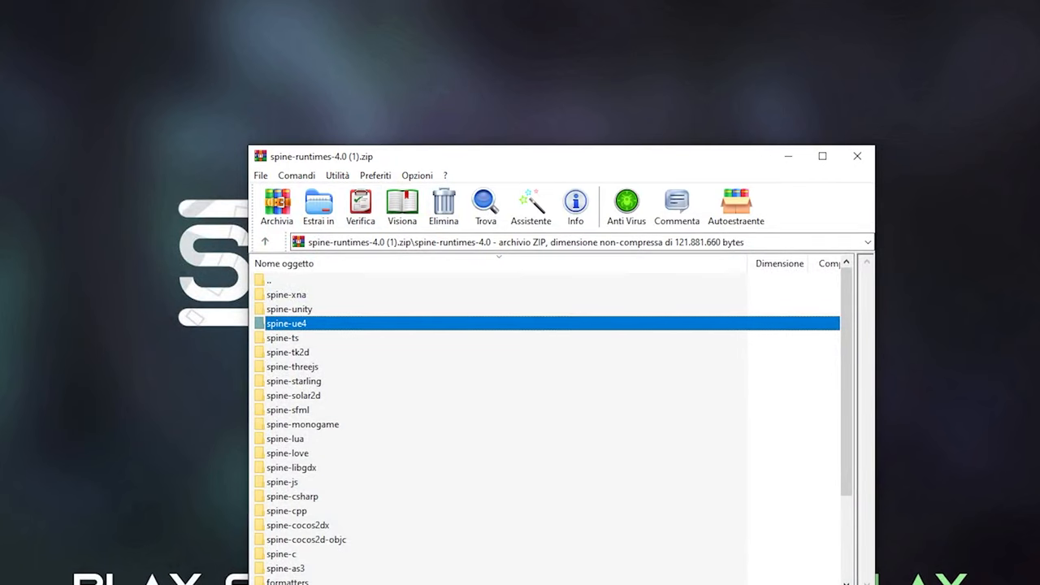
left_click_drag(286, 323, 109, 134)
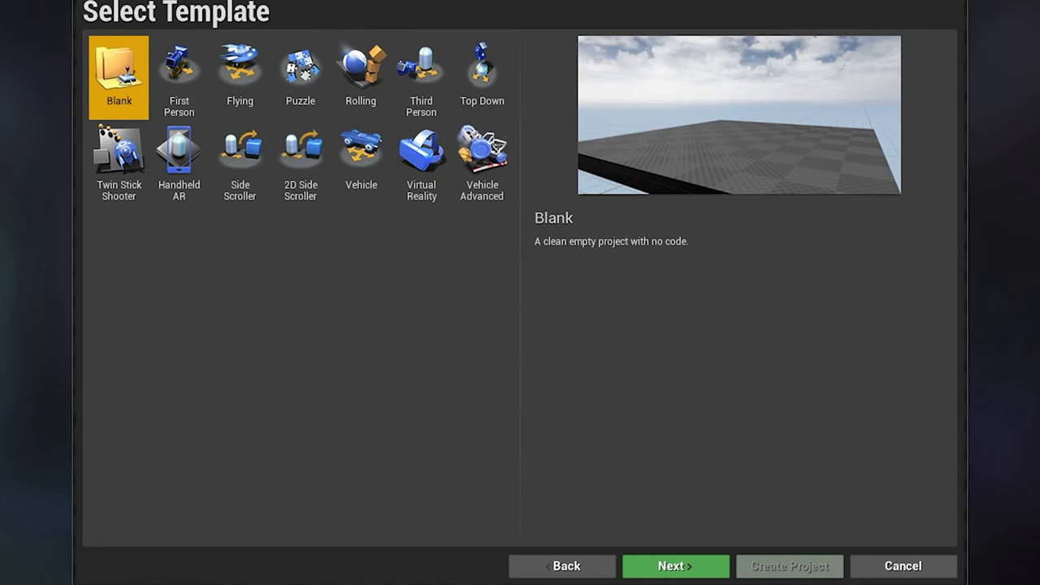
Create a 2D Side Scroller Blueprint project with no starter content.
left_click(300, 150)
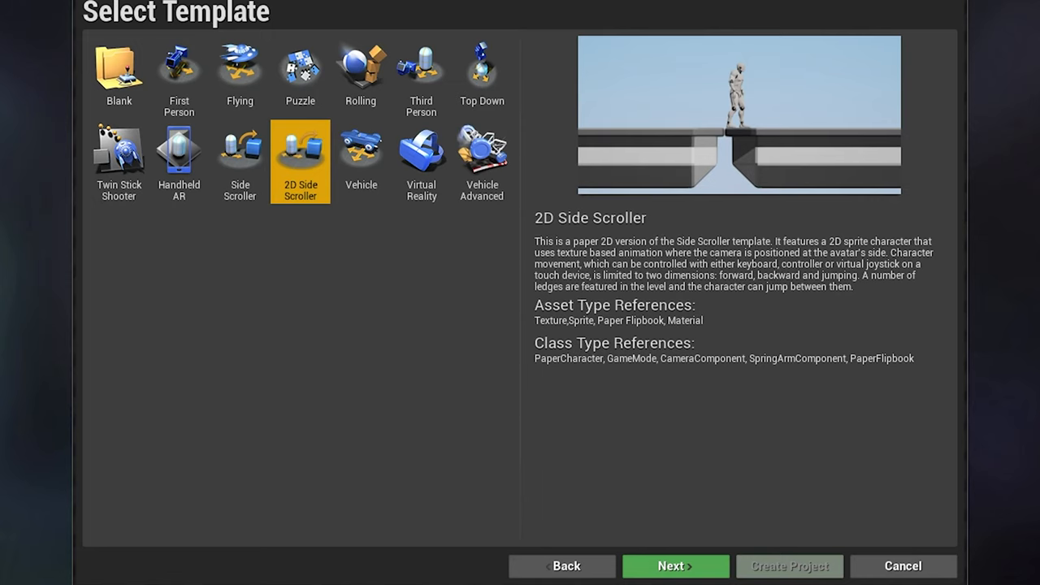
left_click(674, 566)
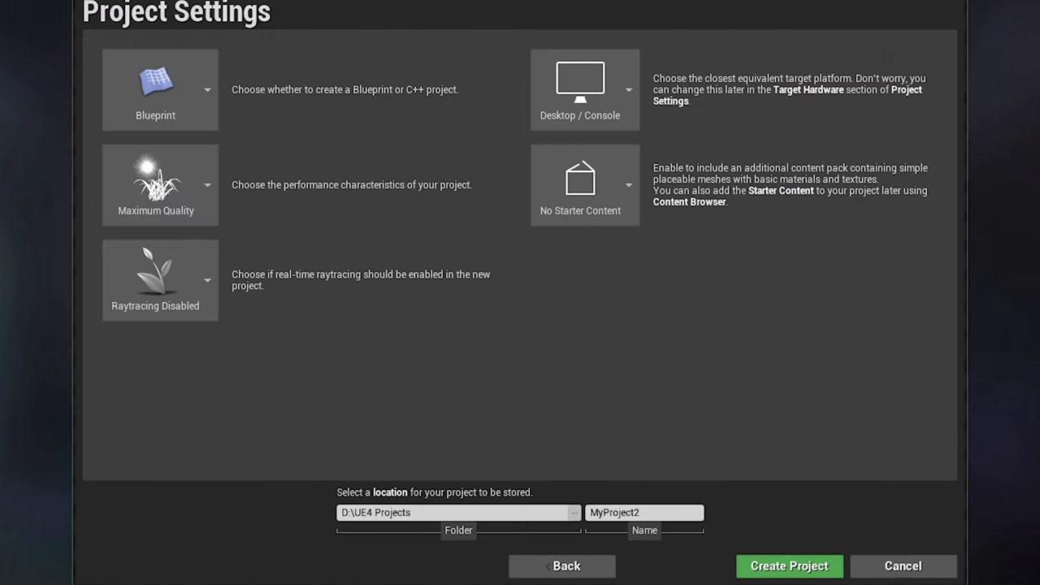
left_click(160, 90)
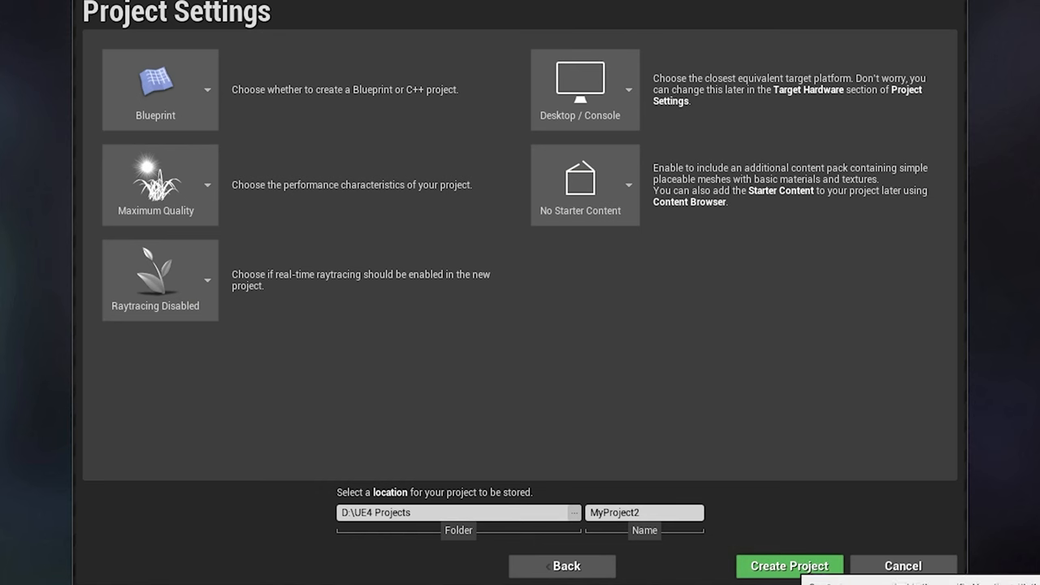
left_click(788, 565)
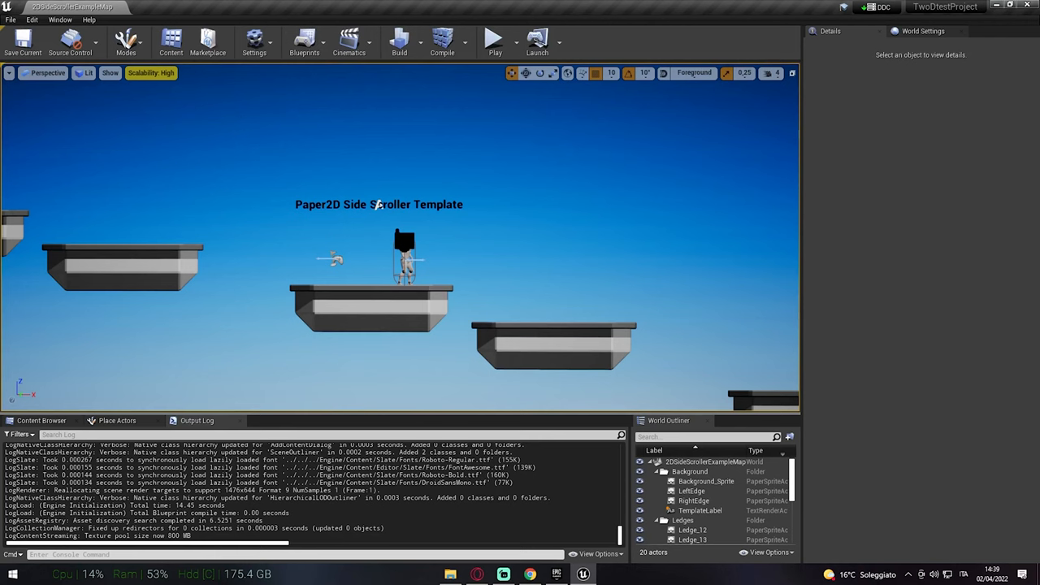
Start a new C++ class from the File menu with Actor as parent class.
left_click(11, 19)
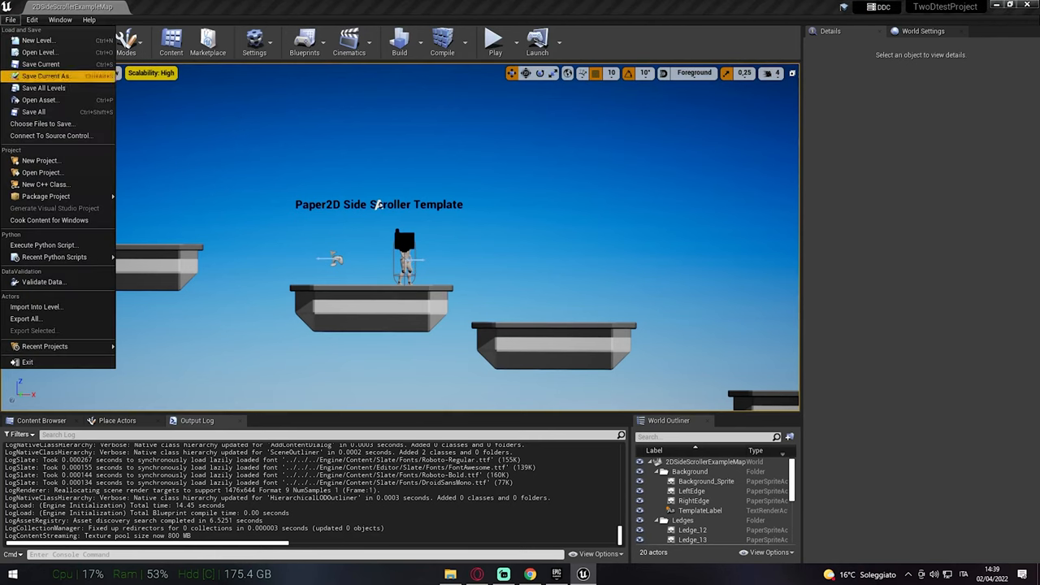
mouse_move(40, 184)
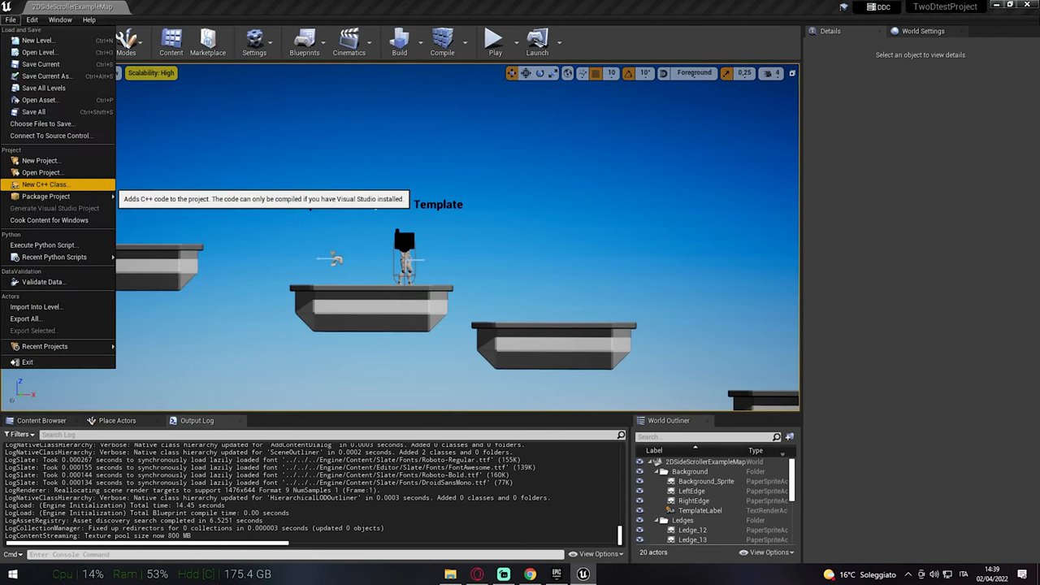
left_click(44, 183)
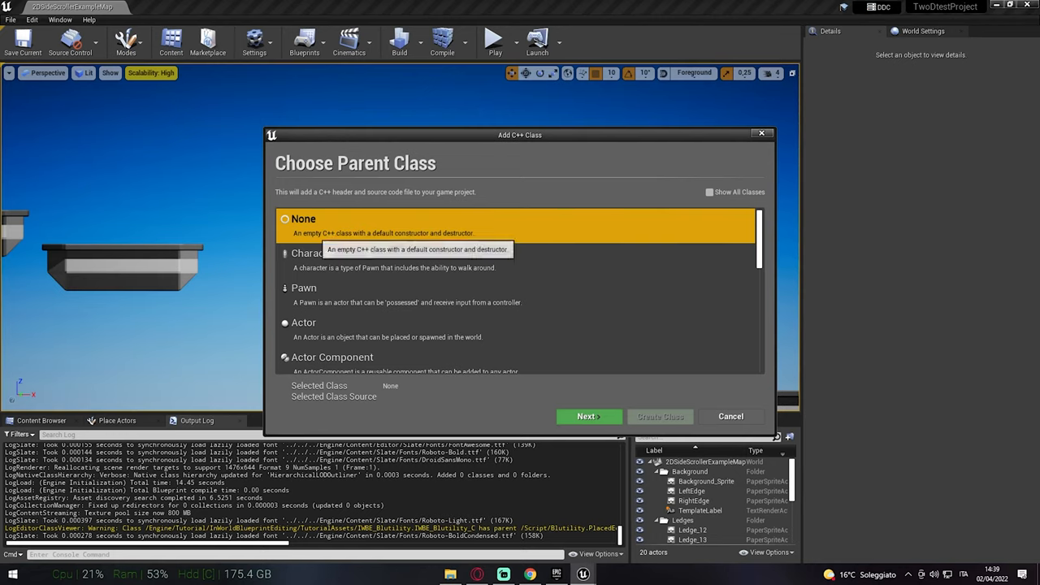
left_click(304, 322)
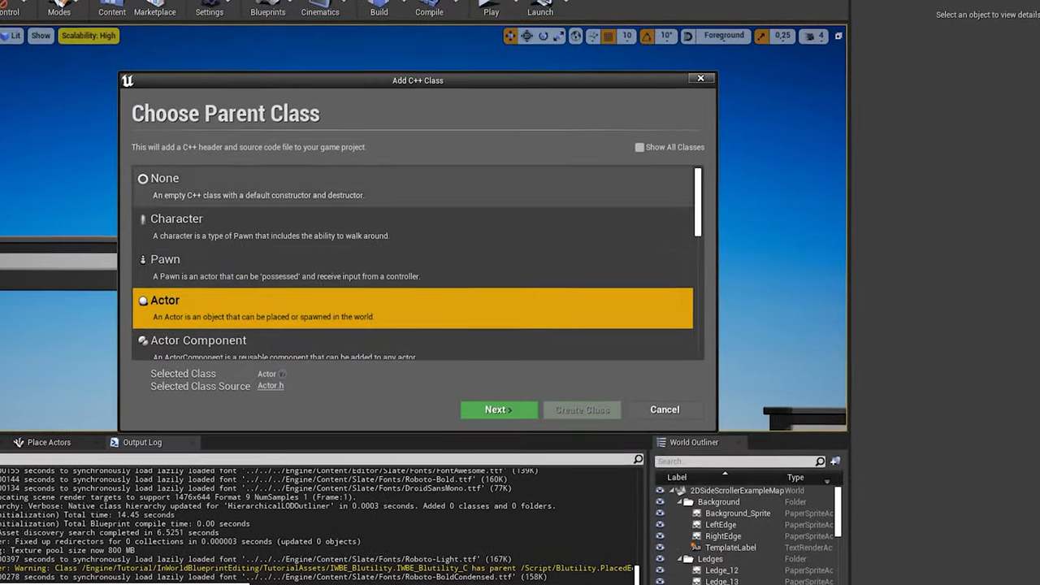
left_click(499, 409)
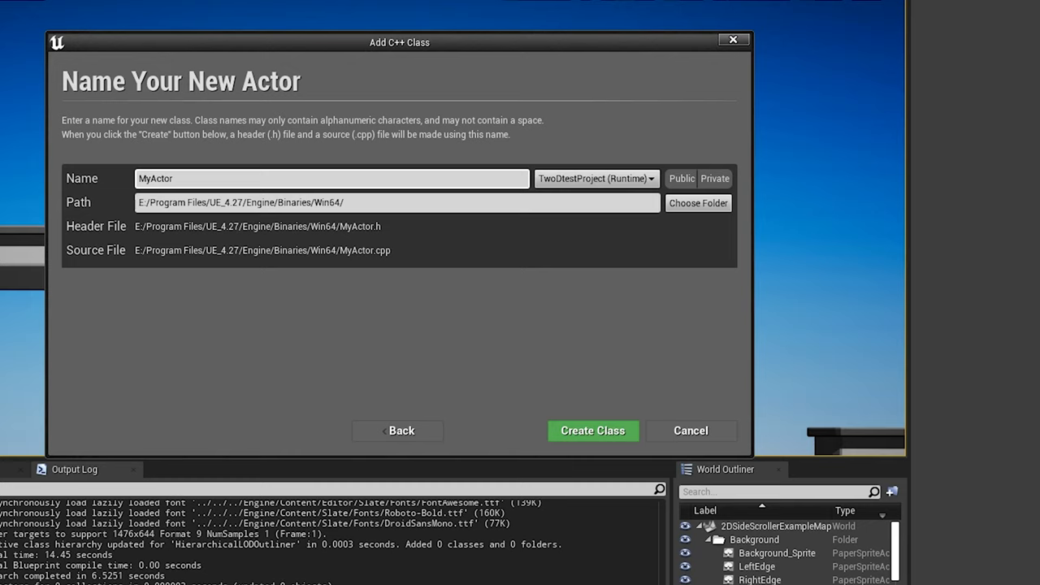
Create the private MyActor class in the TwoDtestProject Source folder.
left_click(397, 203)
type("D:/UE4 Projects/TwoDtestProject/Source/TwoDtestProject/")
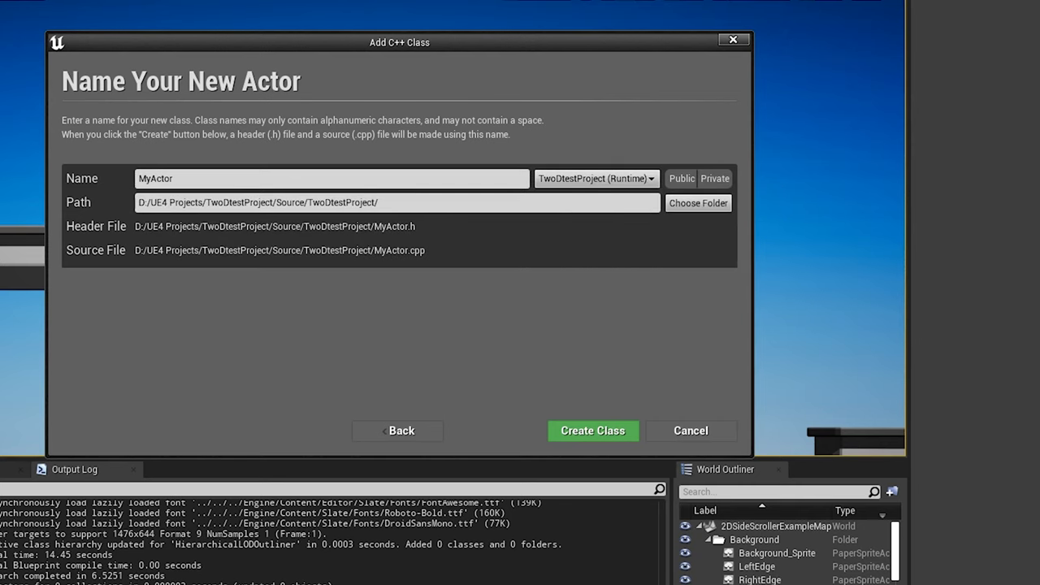
left_click(714, 178)
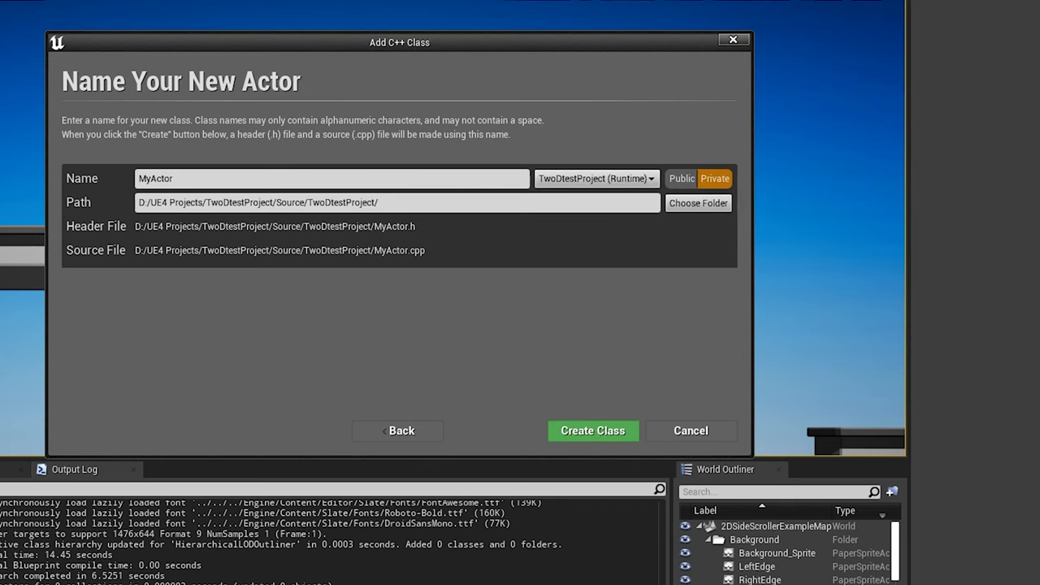
left_click(592, 431)
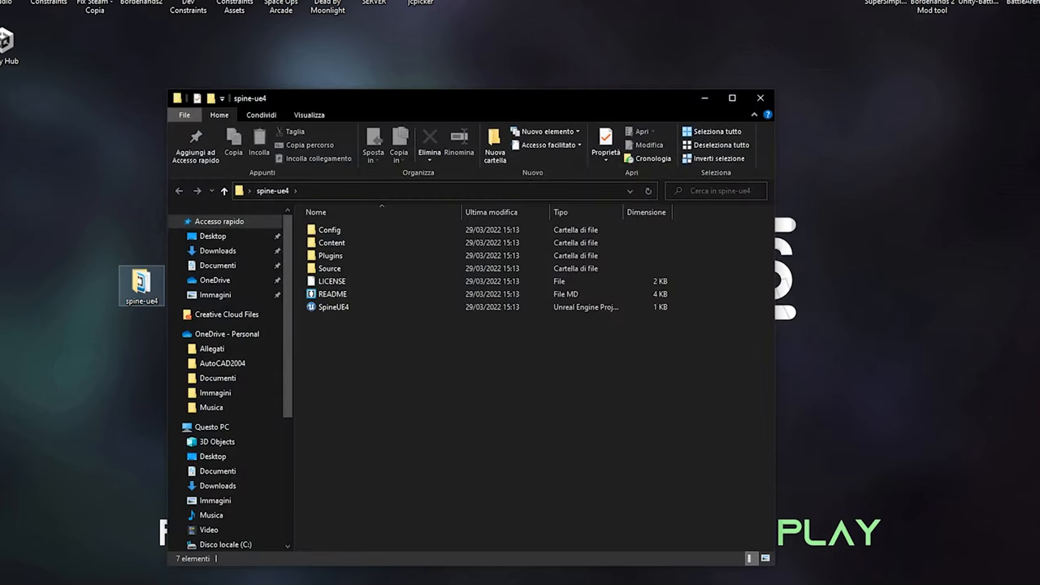
Copy spine-ue4's Plugins folder into the TwoDtestProject folder.
left_click(330, 255)
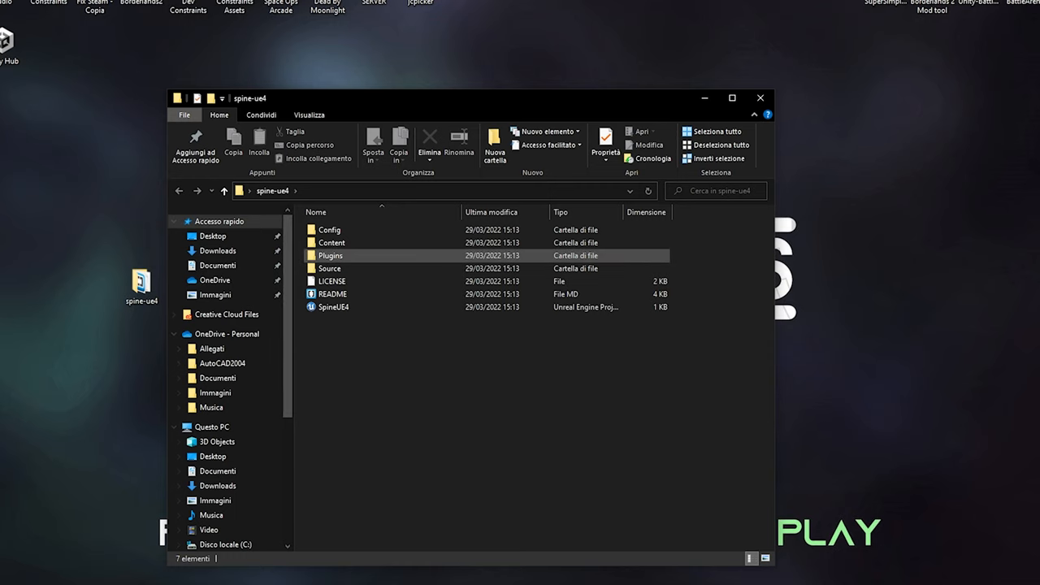
key("ctrl+a")
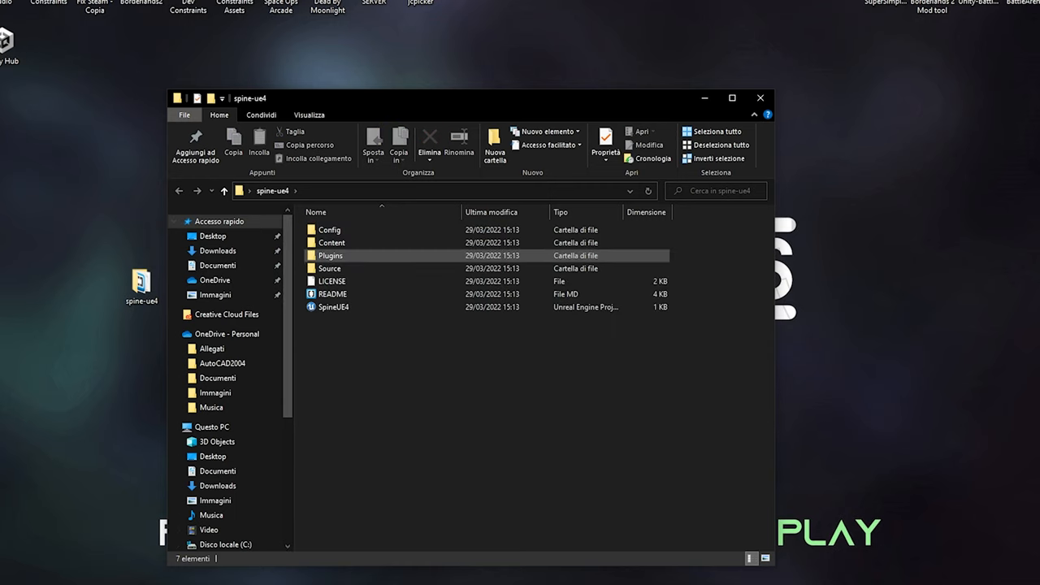
right_click(330, 255)
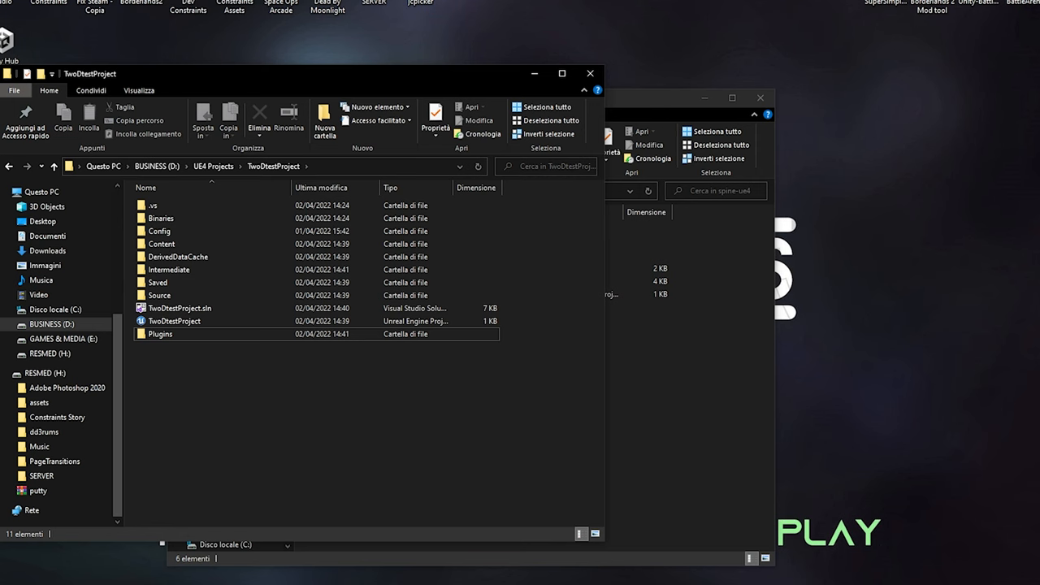
Paste spine-cpp into Plugins/SpinePlugin/Source/SpinePlugin/Public, then return to the project root.
left_click(562, 73)
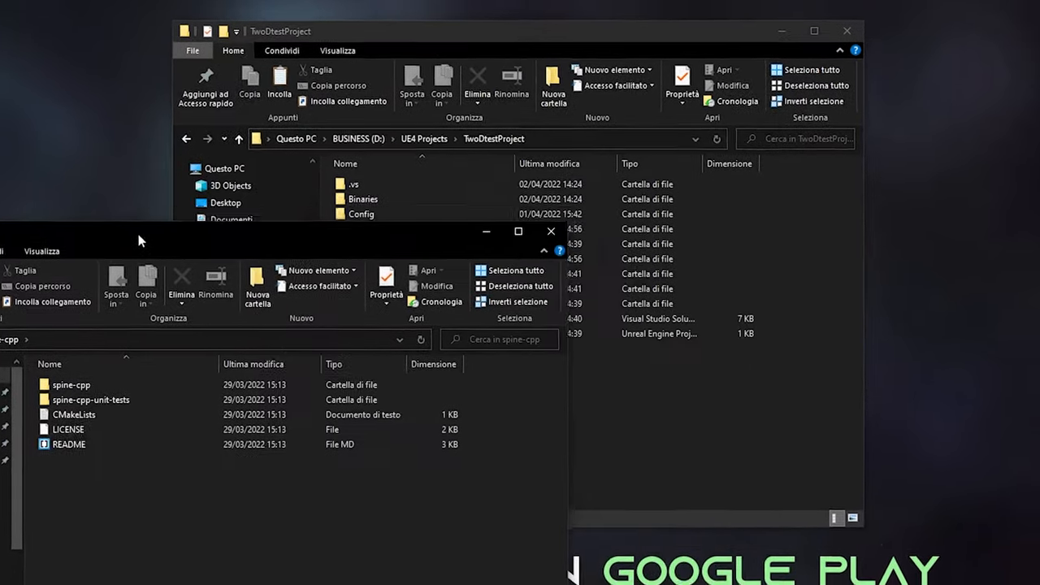
double_click(71, 384)
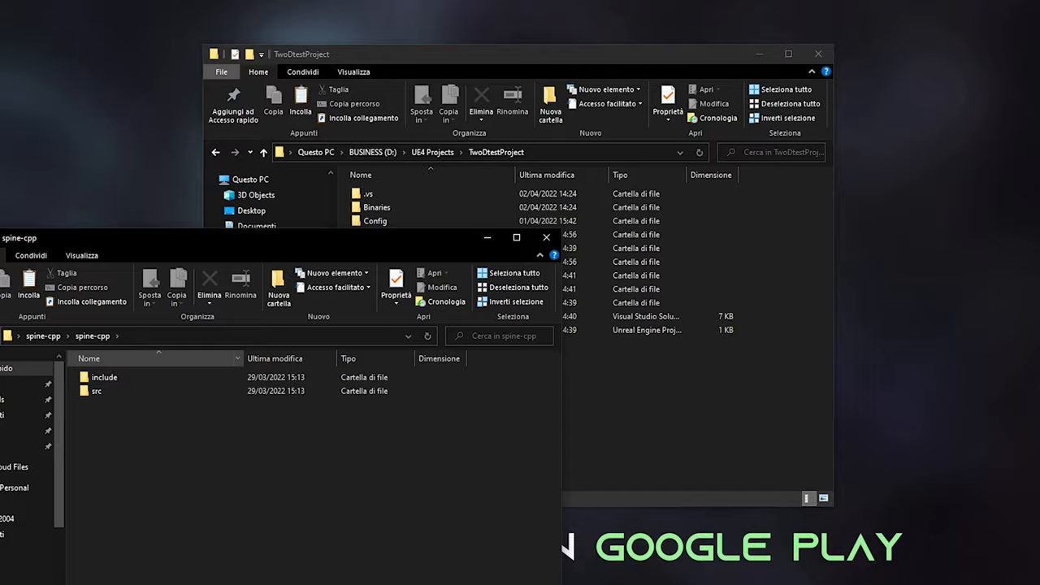
right_click(149, 369)
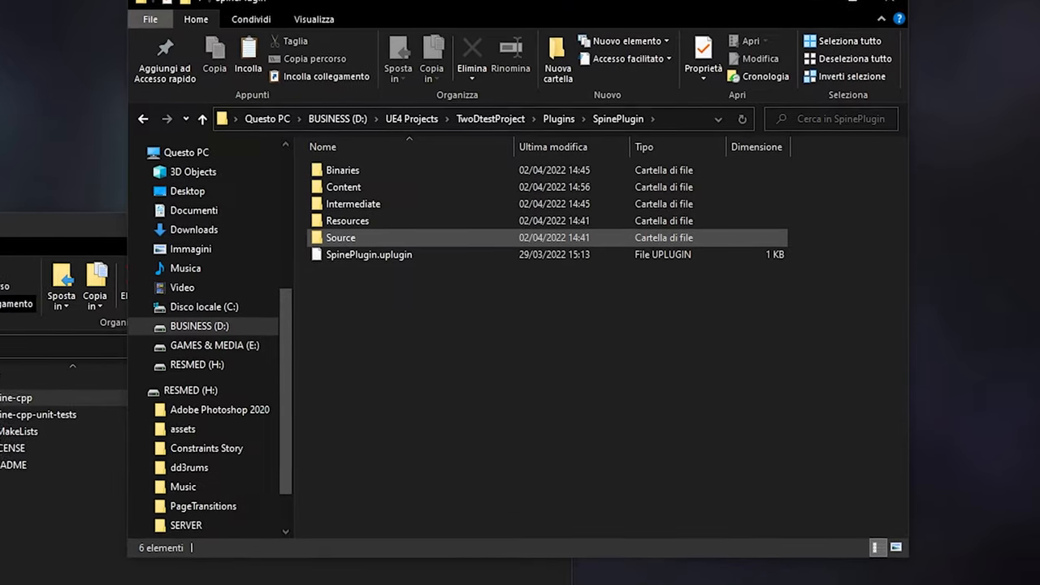
double_click(340, 238)
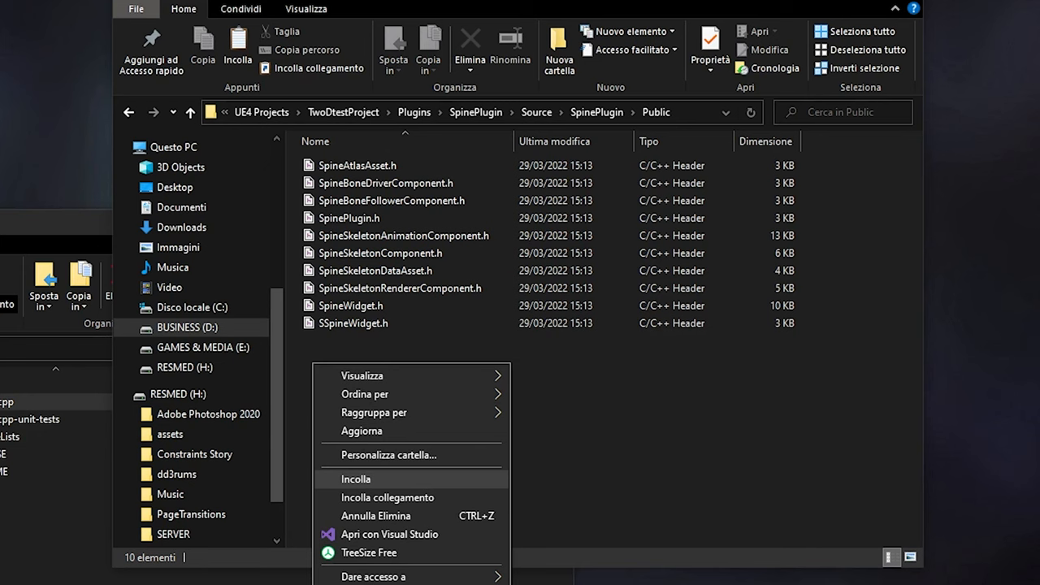
left_click(356, 478)
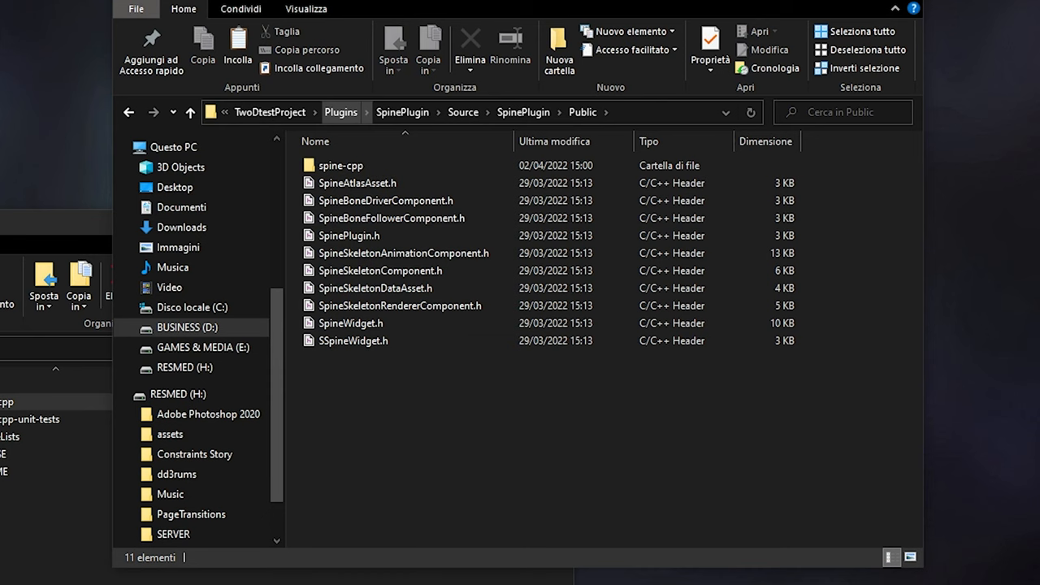
left_click(270, 113)
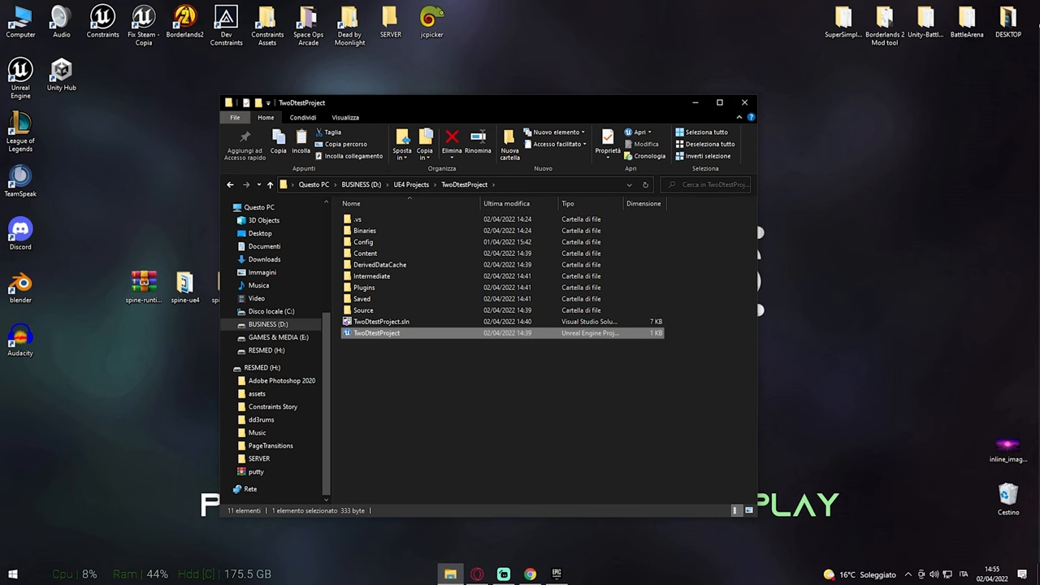
Launch TwoDtestProject.uproject and accept rebuilding the missing modules.
double_click(376, 332)
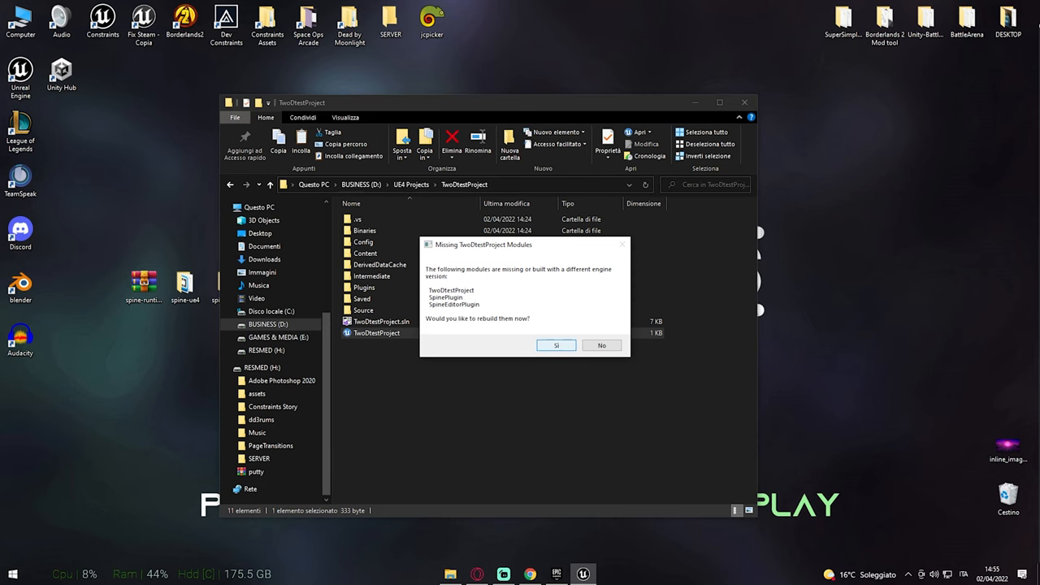
left_click(556, 346)
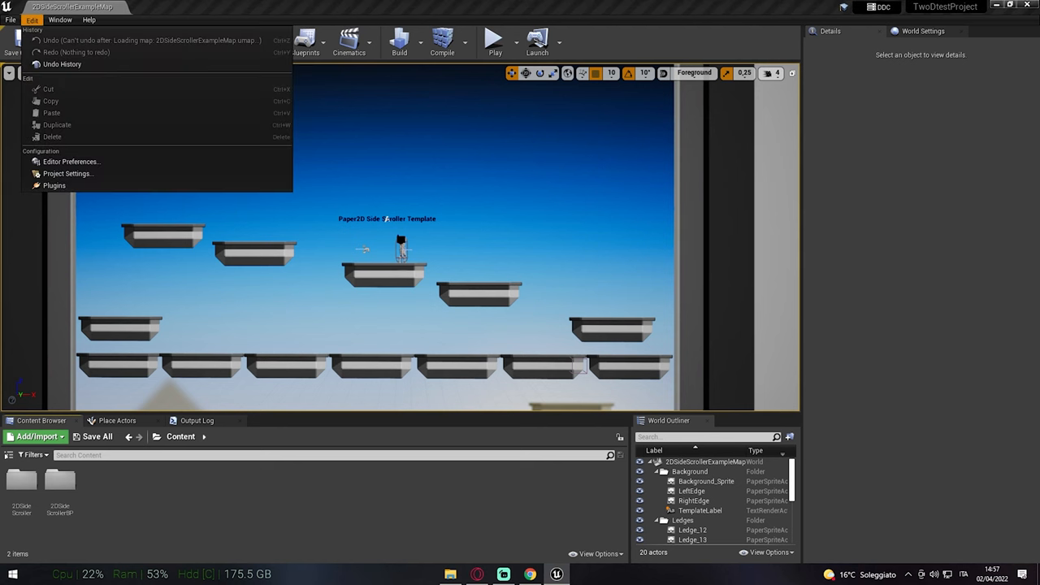
Open the Plugins window and filter the plugin list by 'Spin'.
left_click(53, 186)
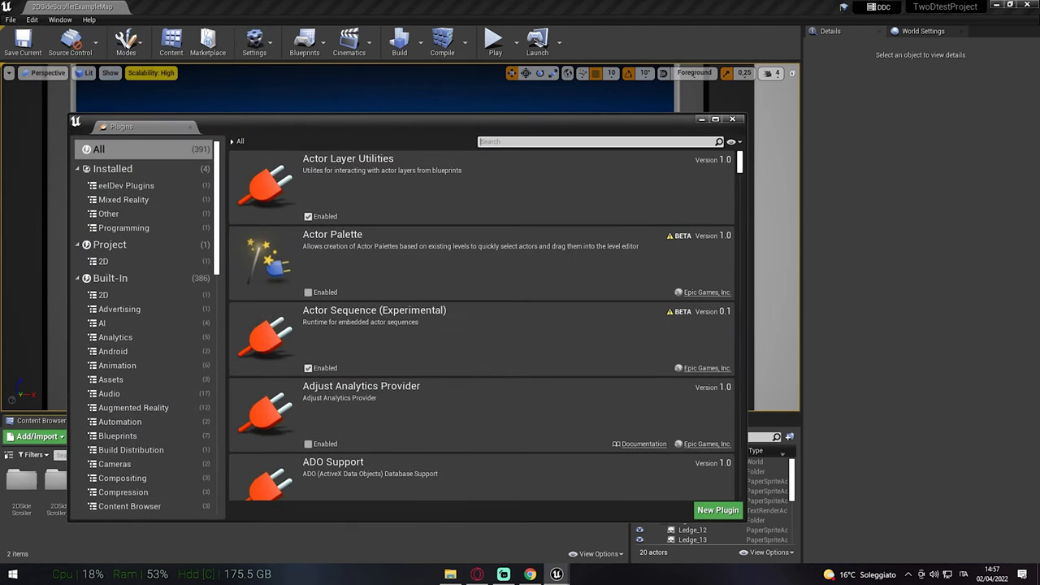
type("Spin")
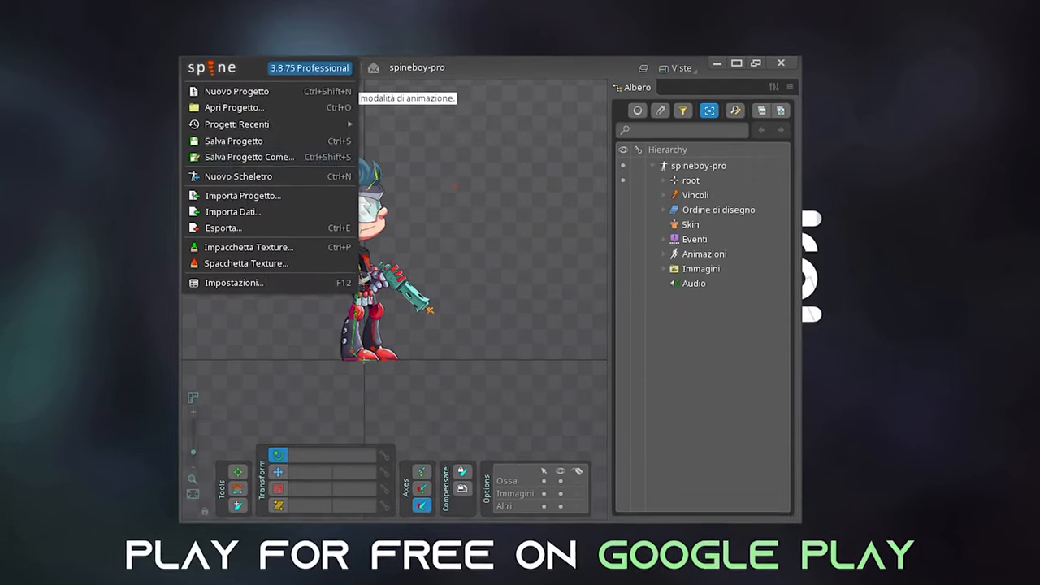
Export spineboy-pro to the Desktop as binary data with a packed texture atlas.
left_click(224, 227)
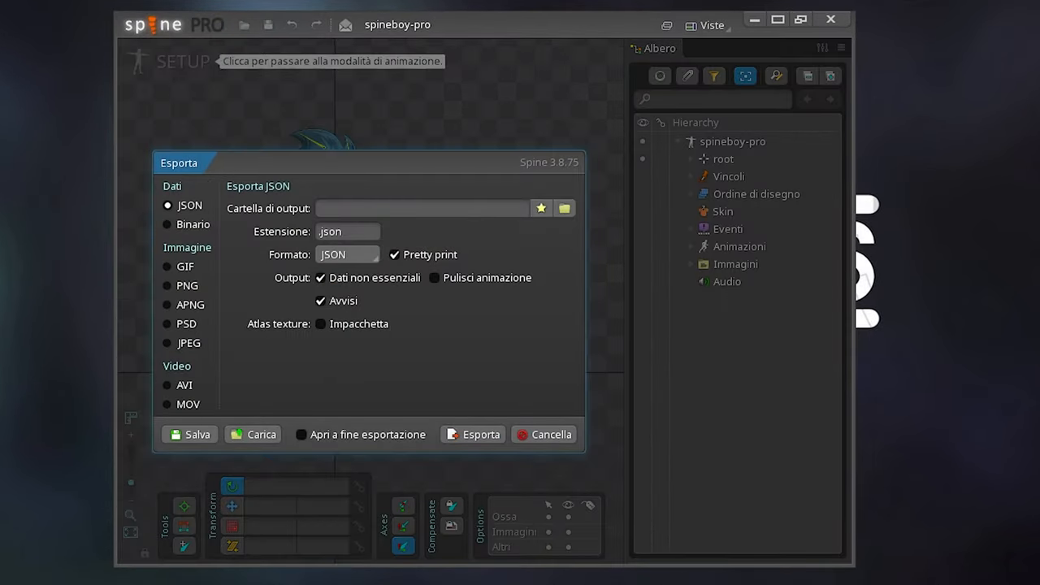
left_click(166, 225)
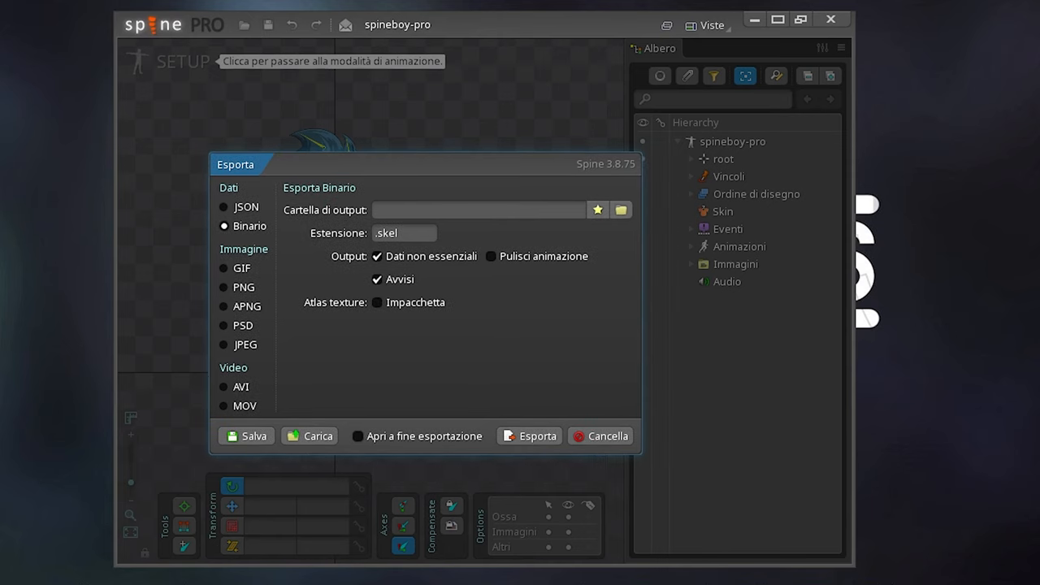
left_click(377, 302)
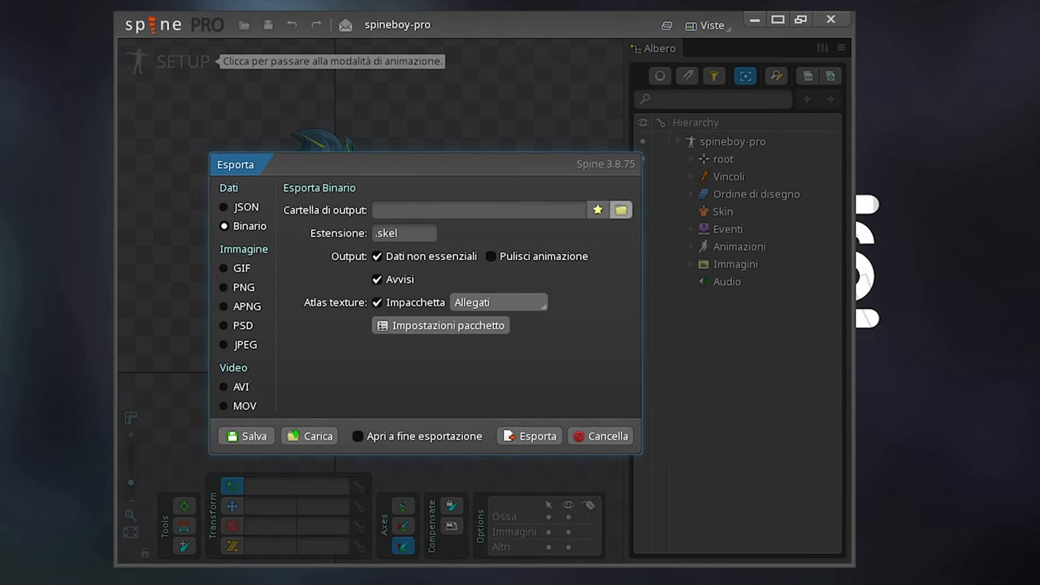
left_click(620, 210)
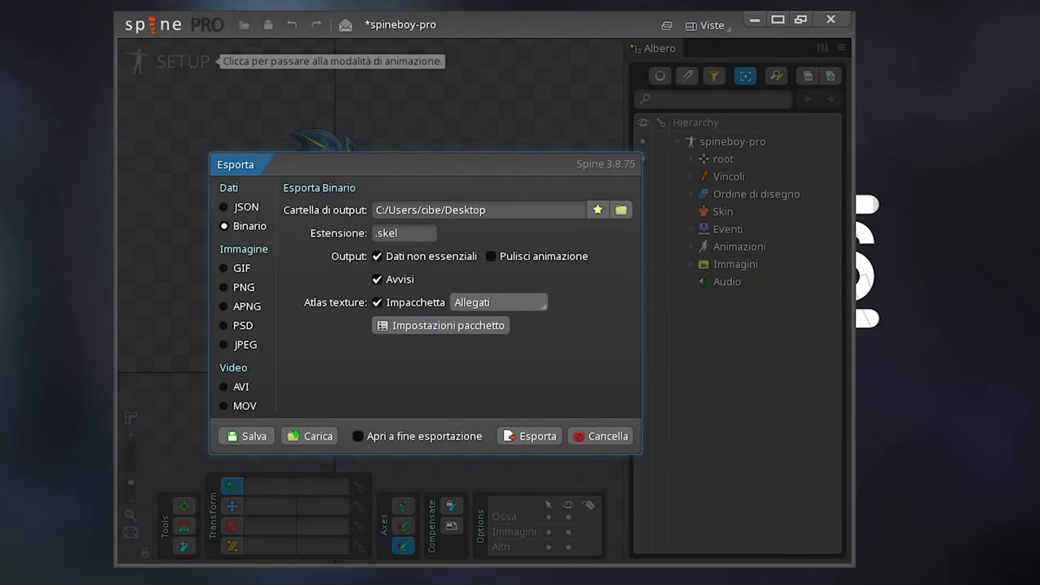
left_click(528, 437)
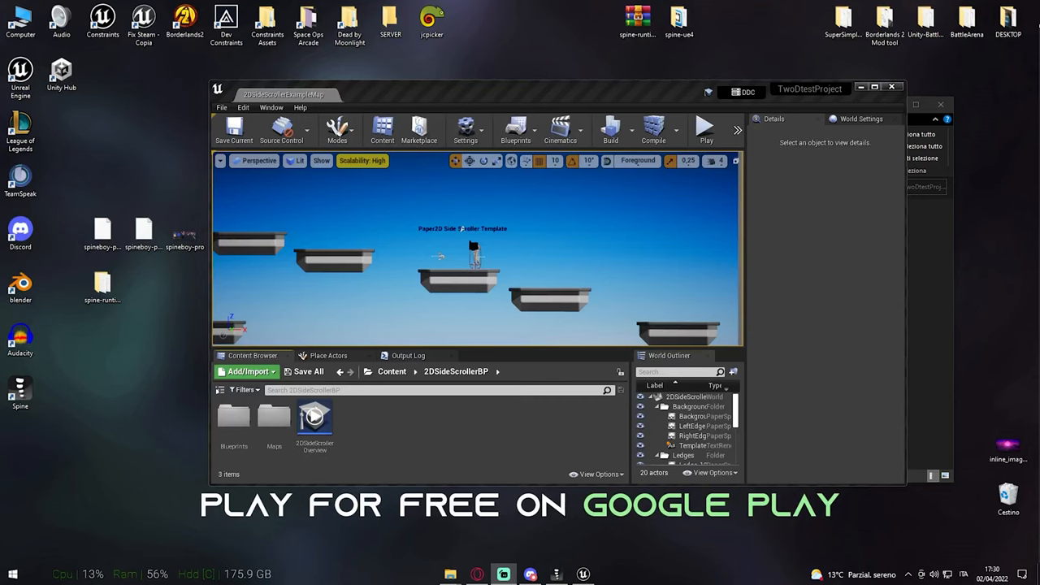
Import the spineboy .atlas and .skel files, dismiss the load error, and open spineboy-pro-data.
left_click(144, 232)
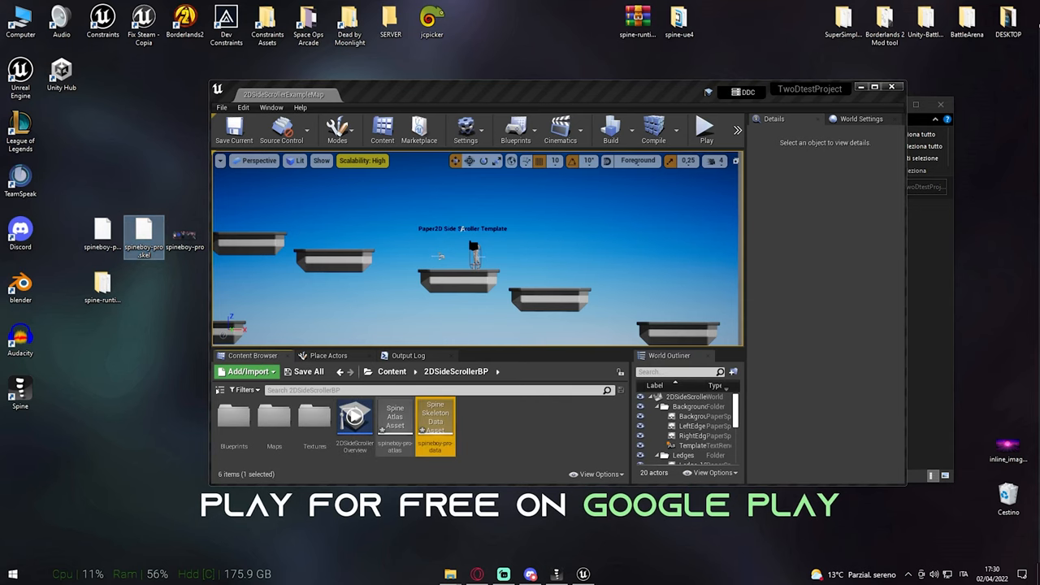
left_click(306, 371)
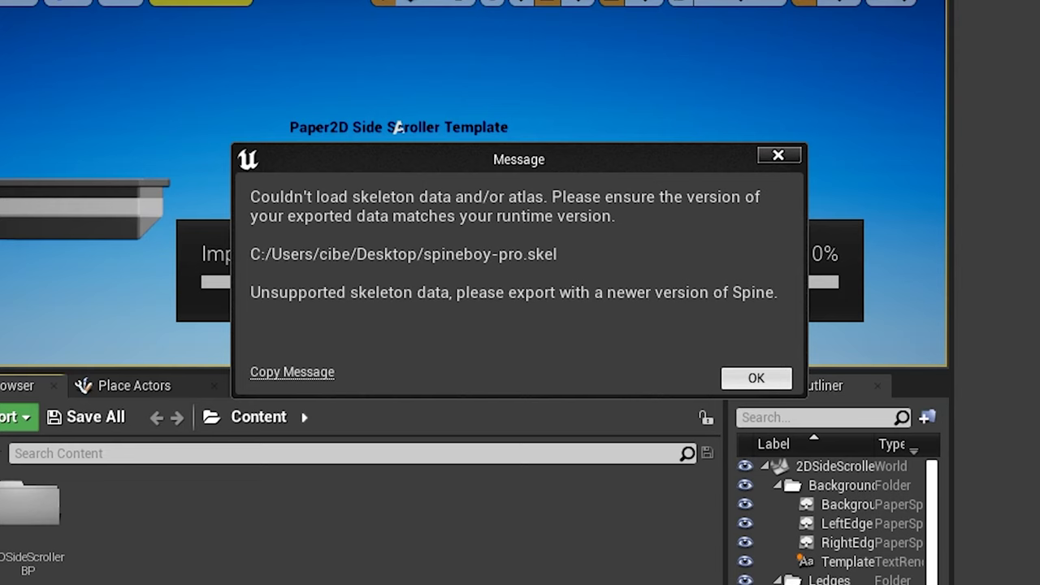
left_click(755, 378)
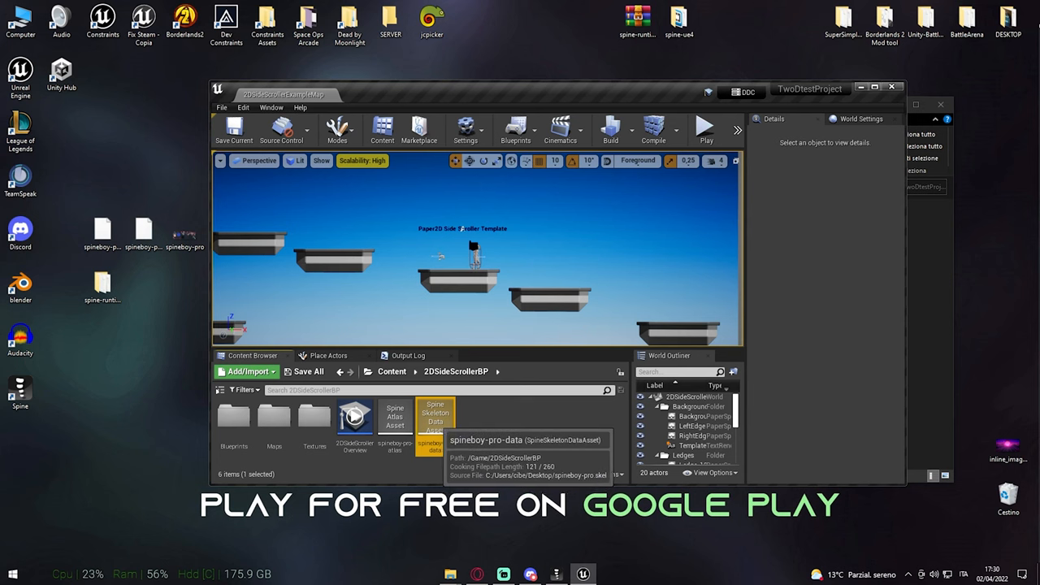
double_click(435, 416)
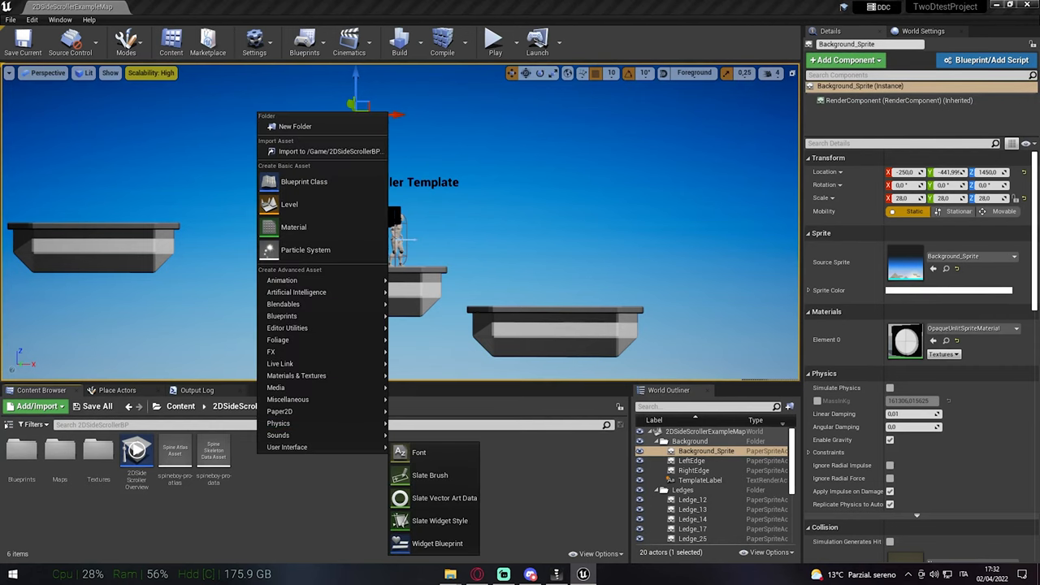
Create the 2DCharacter Actor blueprint and add a Spine Skeleton Animation component.
left_click(304, 181)
type("2DCharacter")
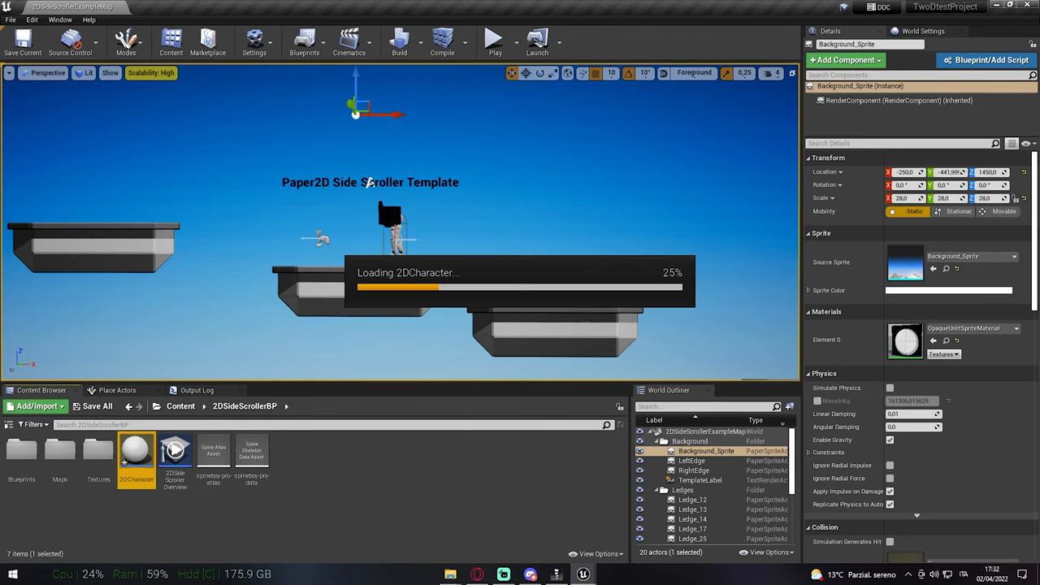
double_click(136, 451)
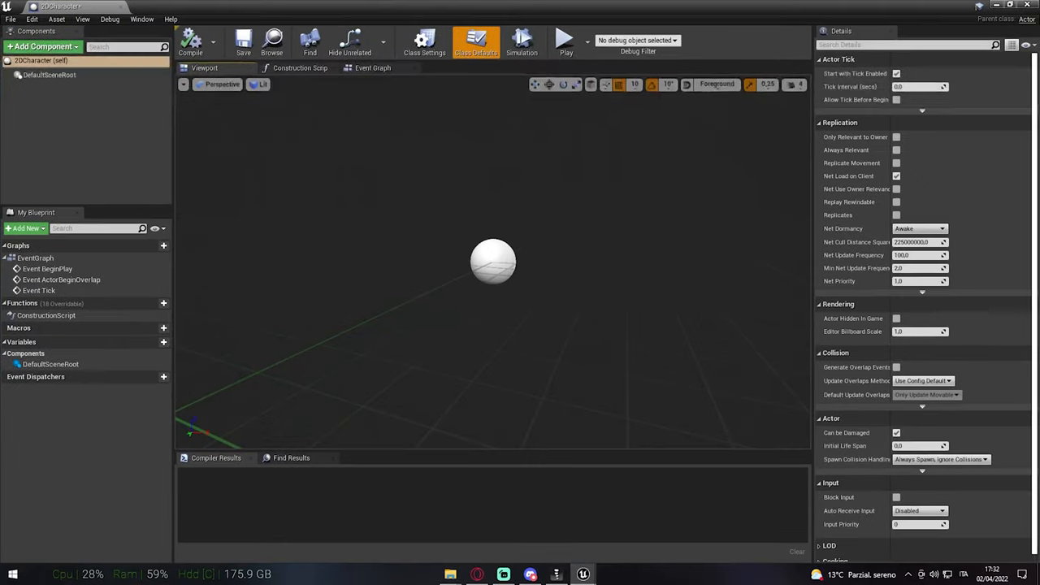
left_click(43, 47)
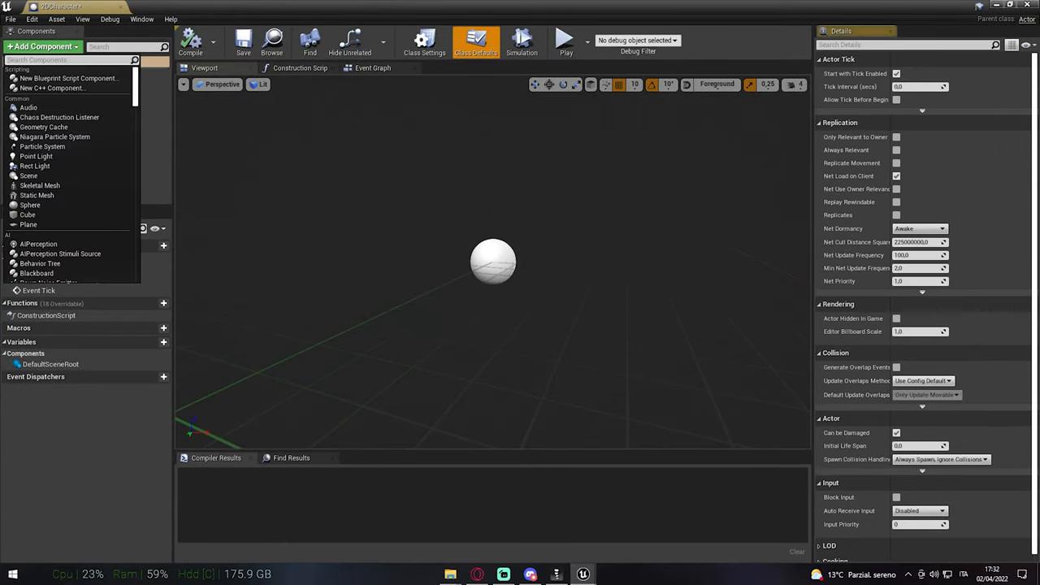
type("Spine")
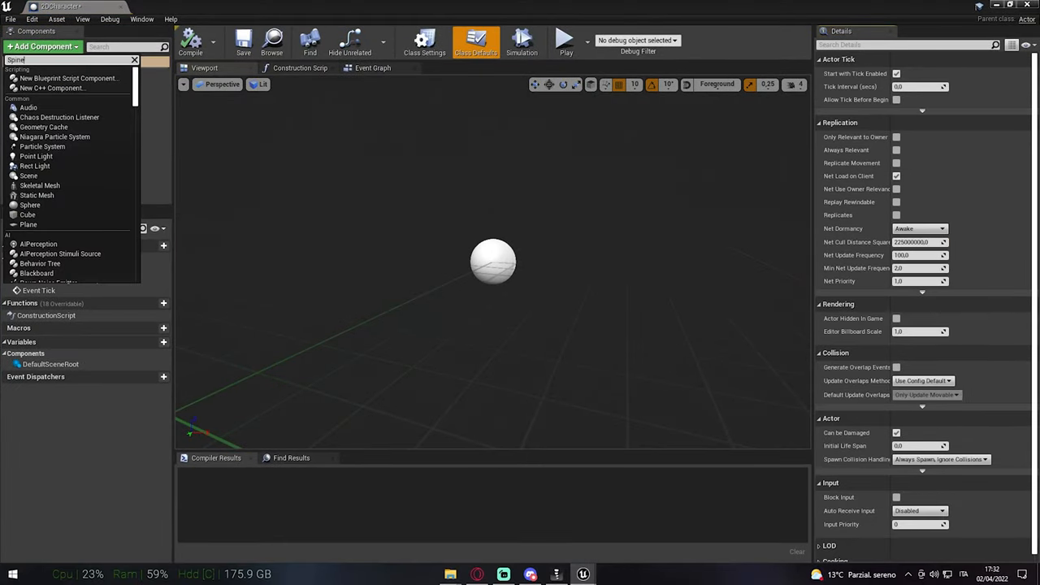
type("Spine")
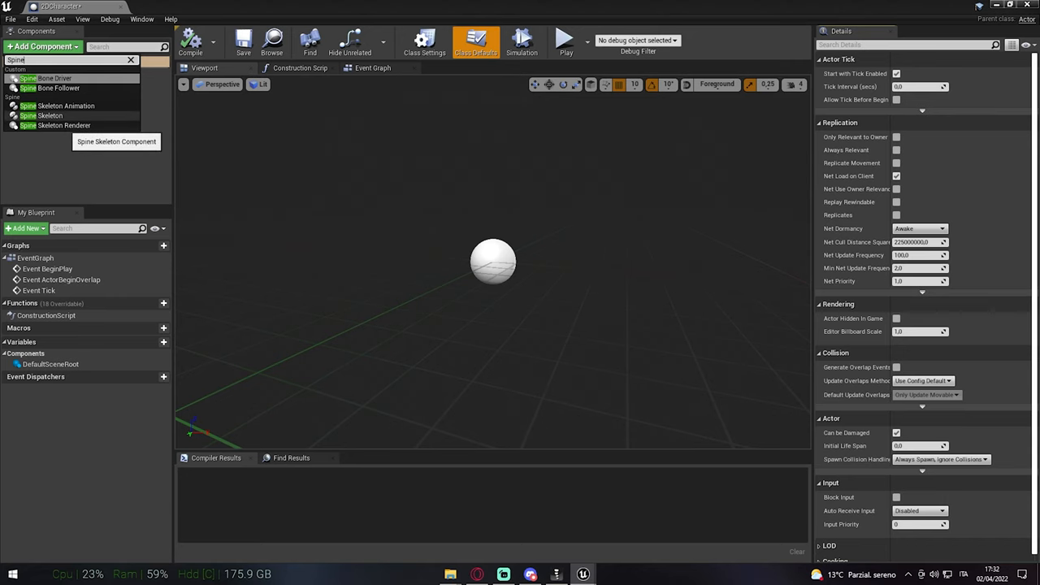
left_click(65, 105)
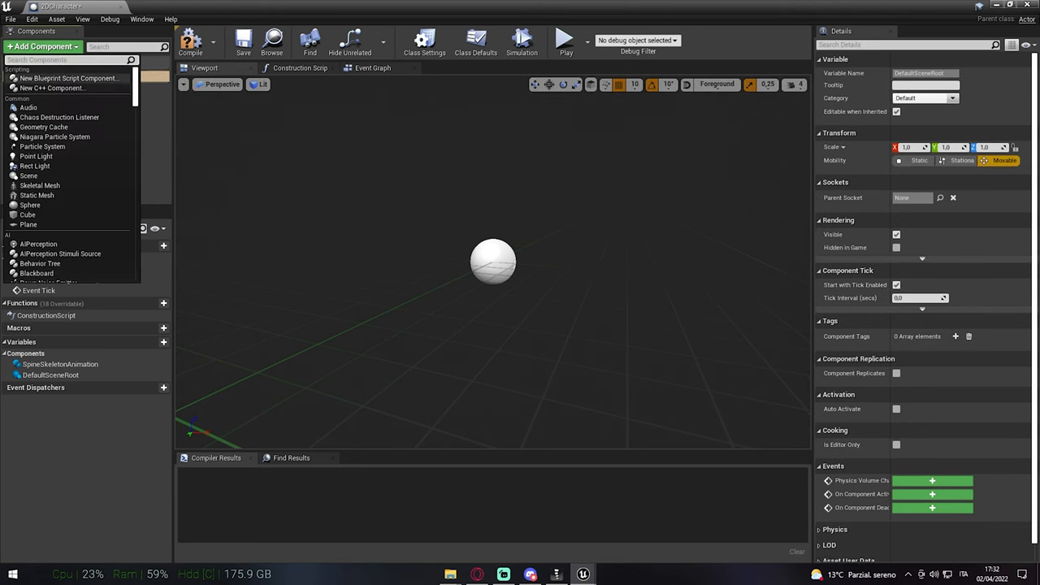
Search the components for 'Spine' to add a Spine Skeleton Renderer.
type("Spine")
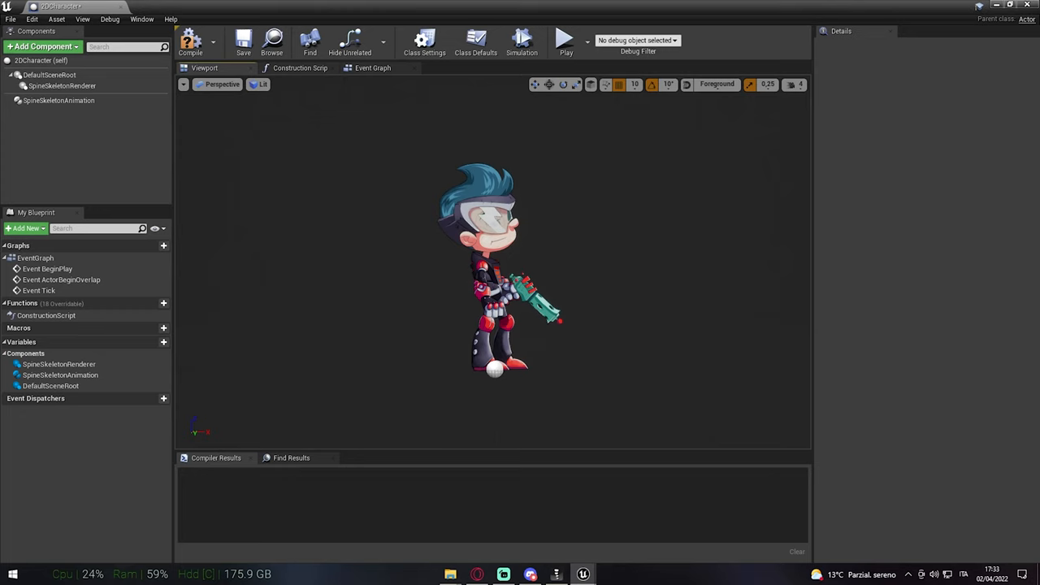
Enable Realtime in the preview viewport options and compile 2DCharacter.
left_click(204, 67)
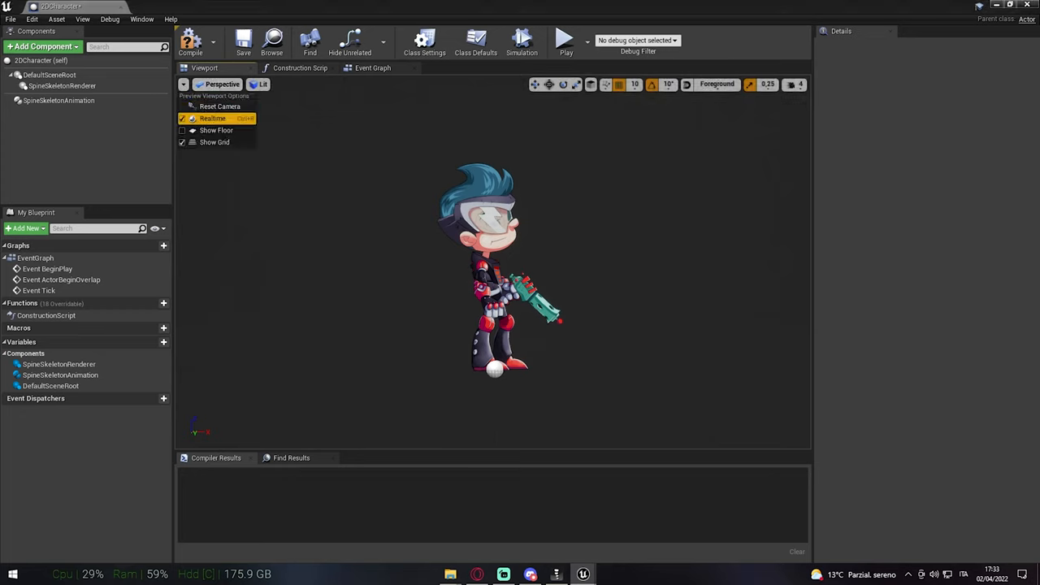
mouse_move(212, 118)
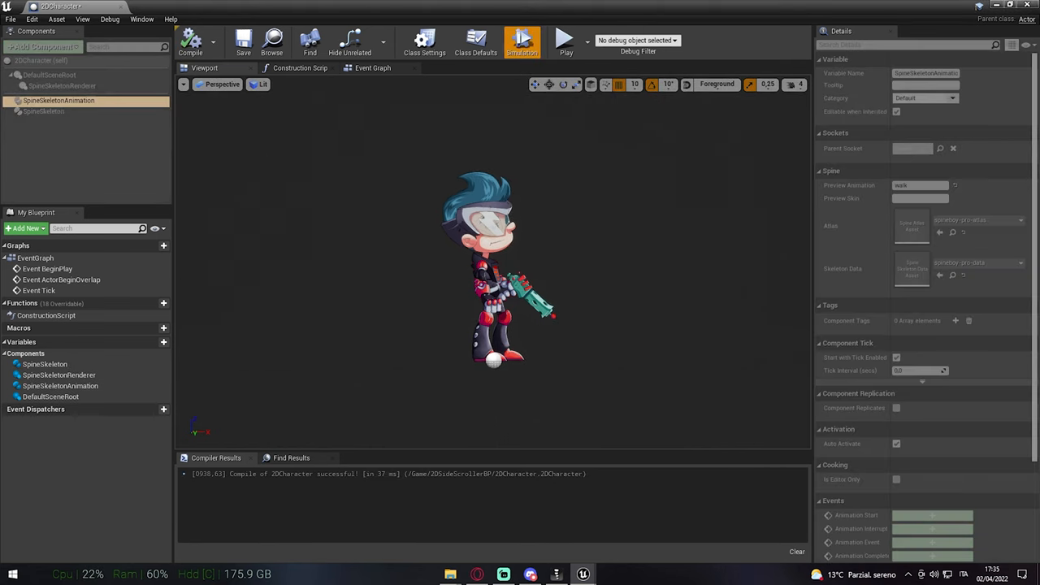
left_click(522, 41)
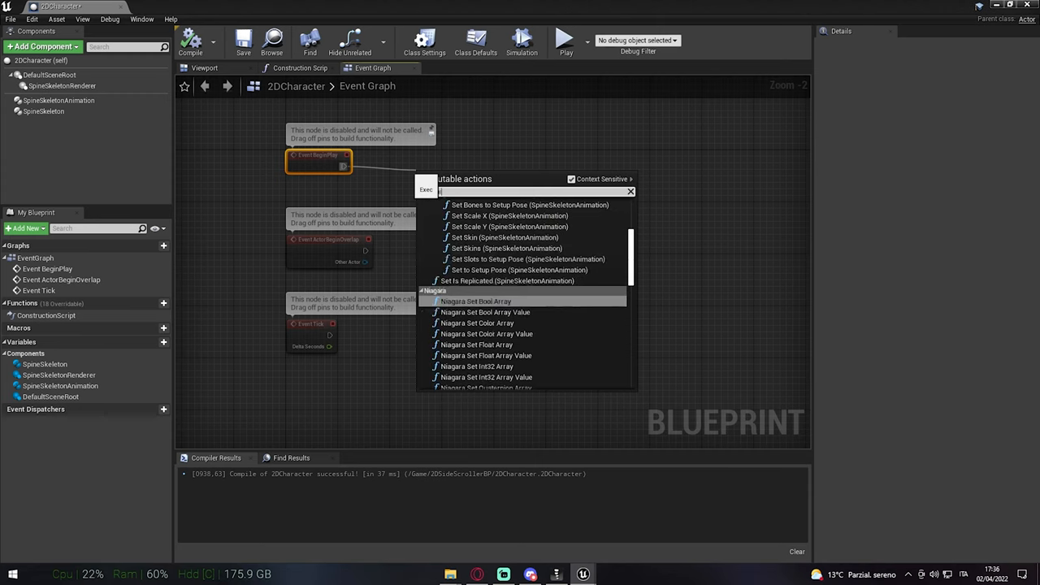
Add a Set Animation node after BeginPlay playing 'walk' on loop.
type("Set animation")
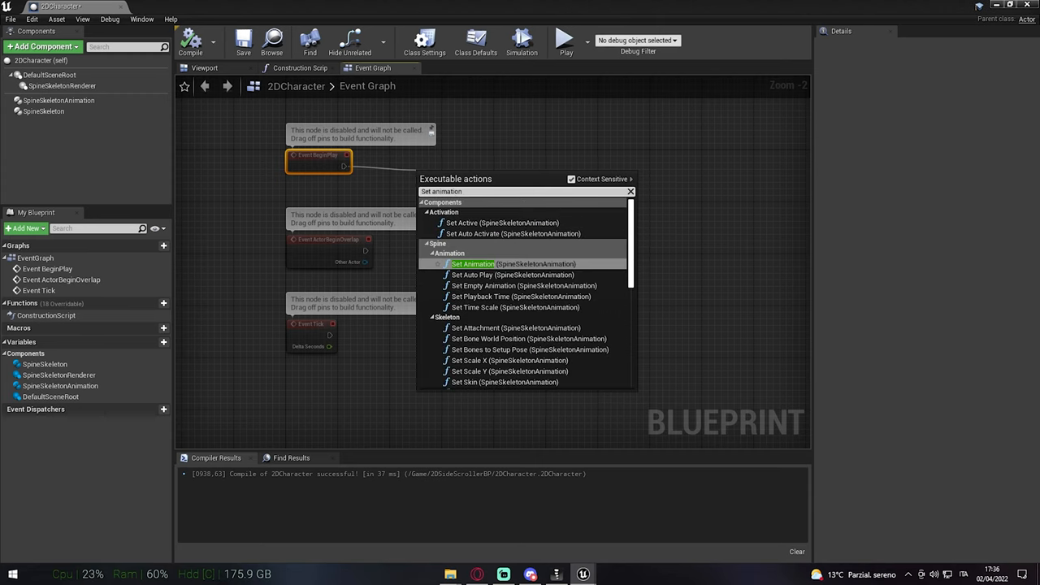
left_click(472, 264)
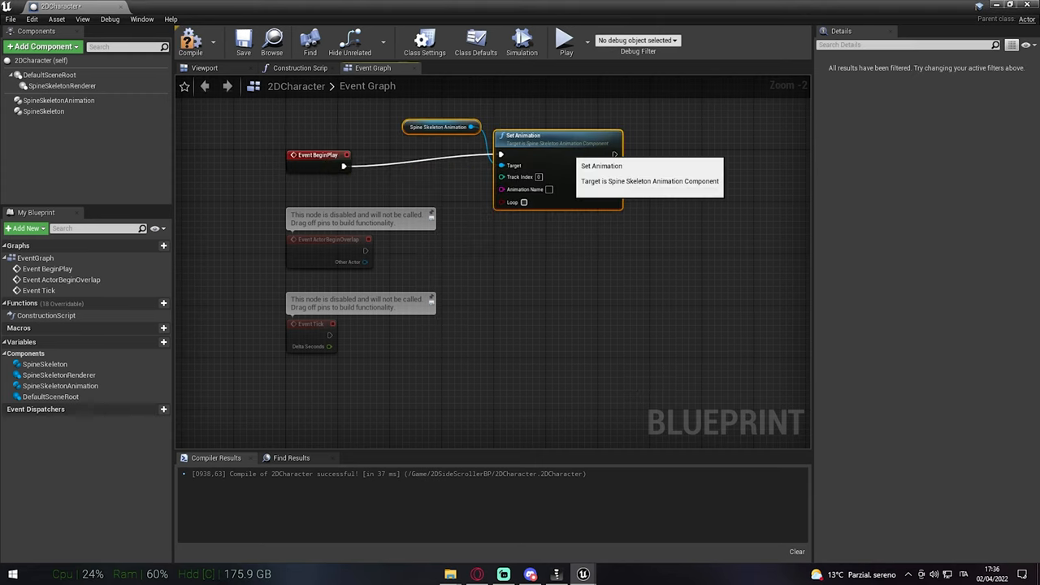
left_click(311, 335)
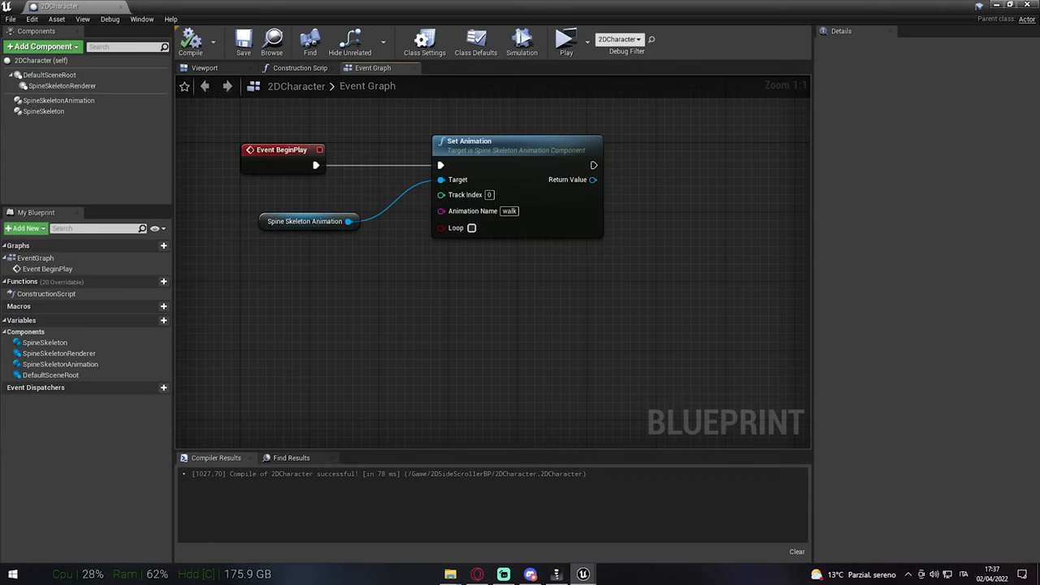
left_click(472, 227)
type("add an")
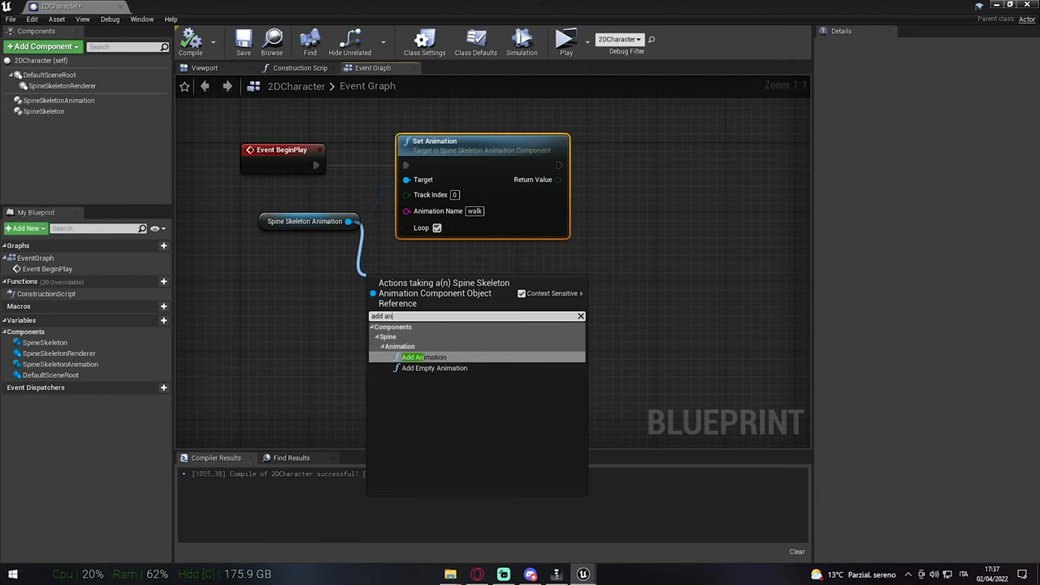
Chain a looping 'run' Add Animation node and compile the blueprint.
left_click(412, 357)
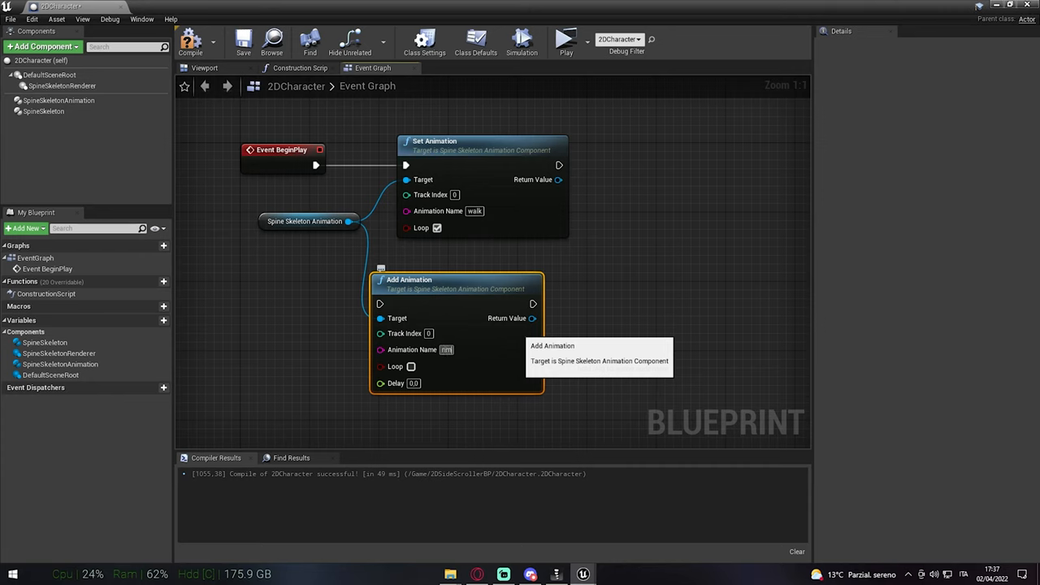
type("run")
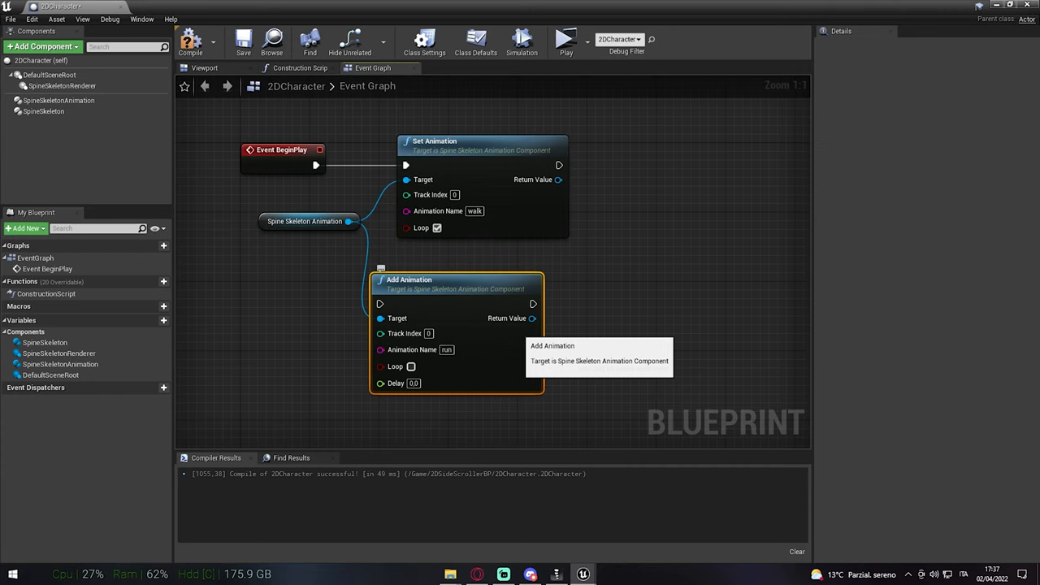
left_click(413, 366)
type("2")
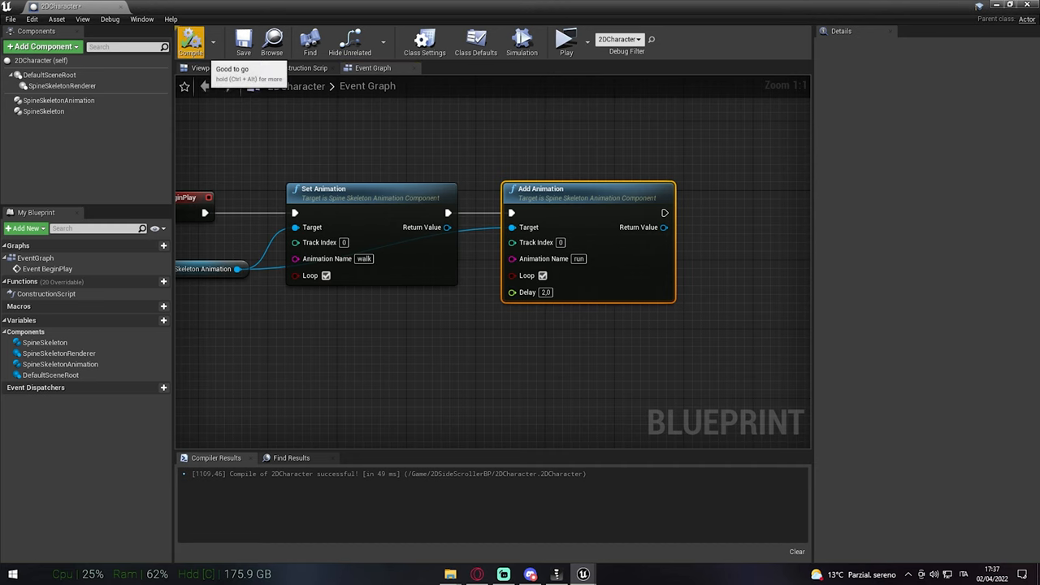
left_click(204, 68)
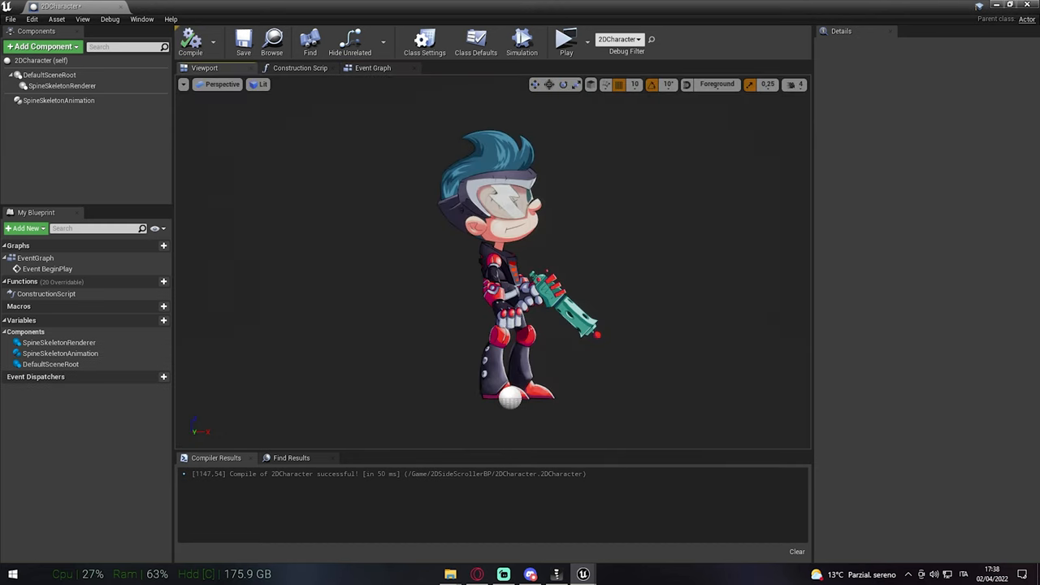
Play the level to watch spineboy walk, then stop the preview.
left_click(522, 40)
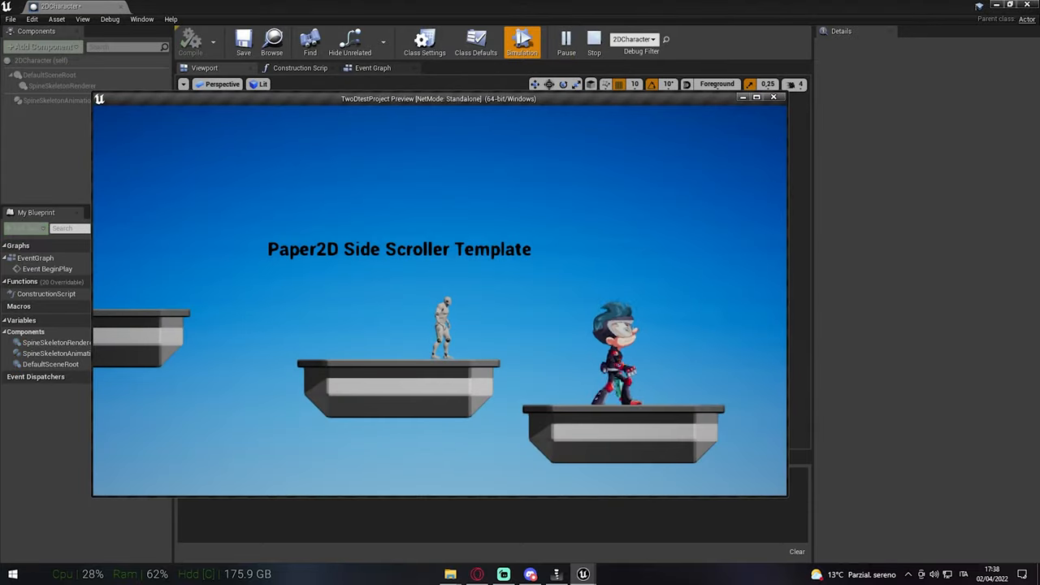
left_click(522, 42)
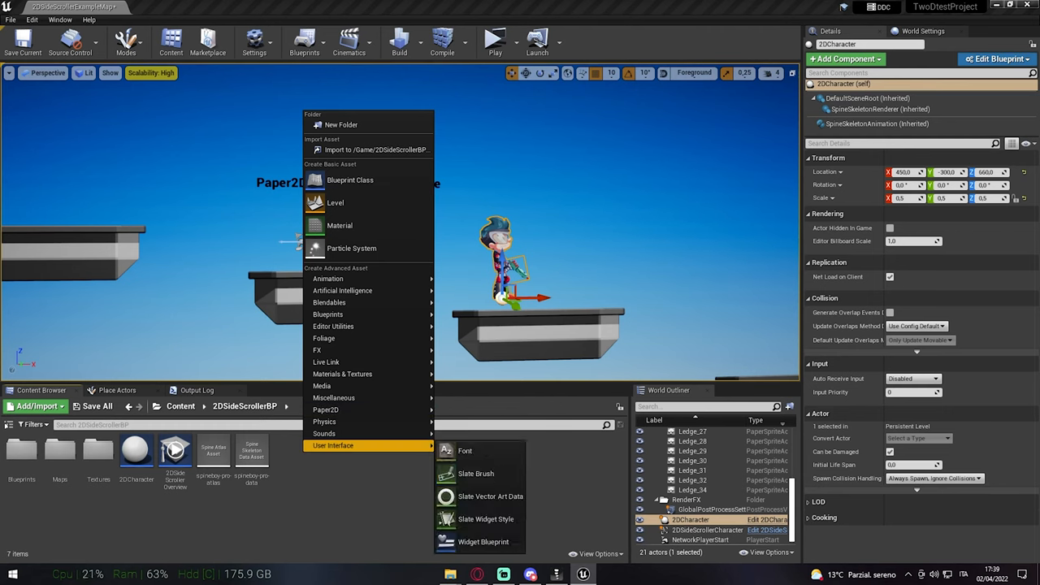
Create a widget blueprint, add a Spine Widget, and assign the spineboy-pro atlas and data.
left_click(483, 541)
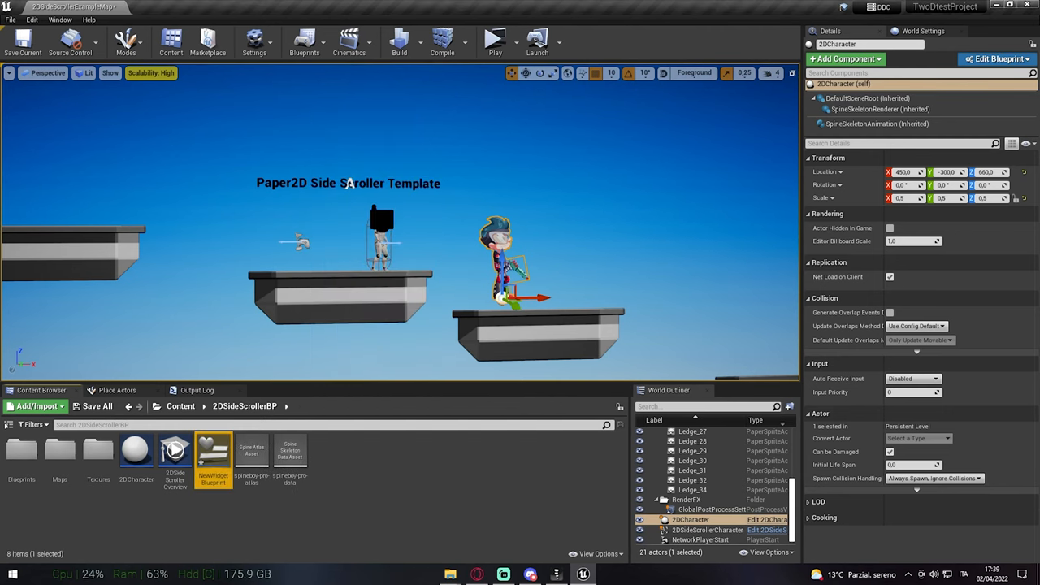
double_click(213, 449)
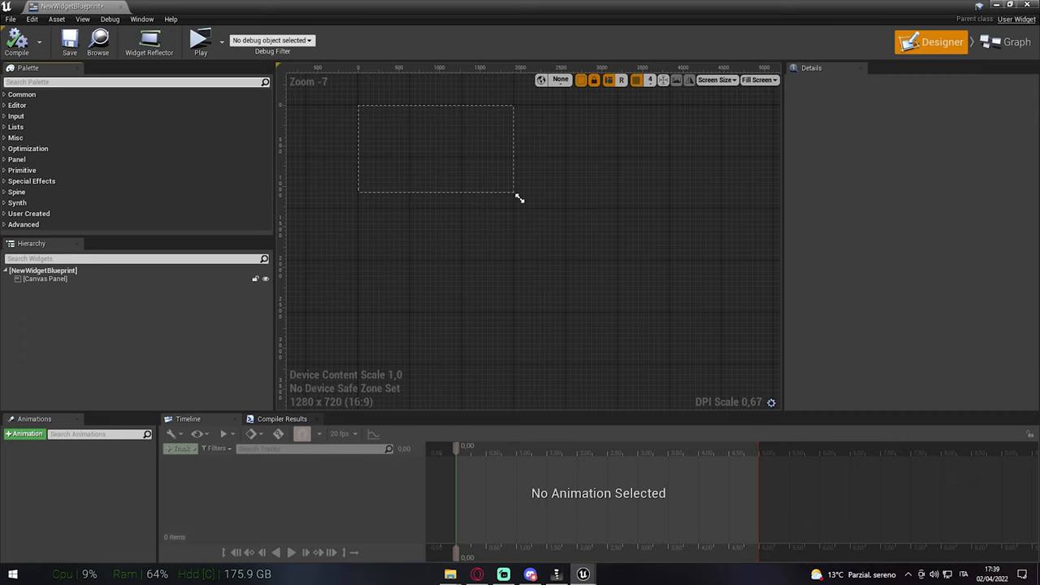
type("Spine")
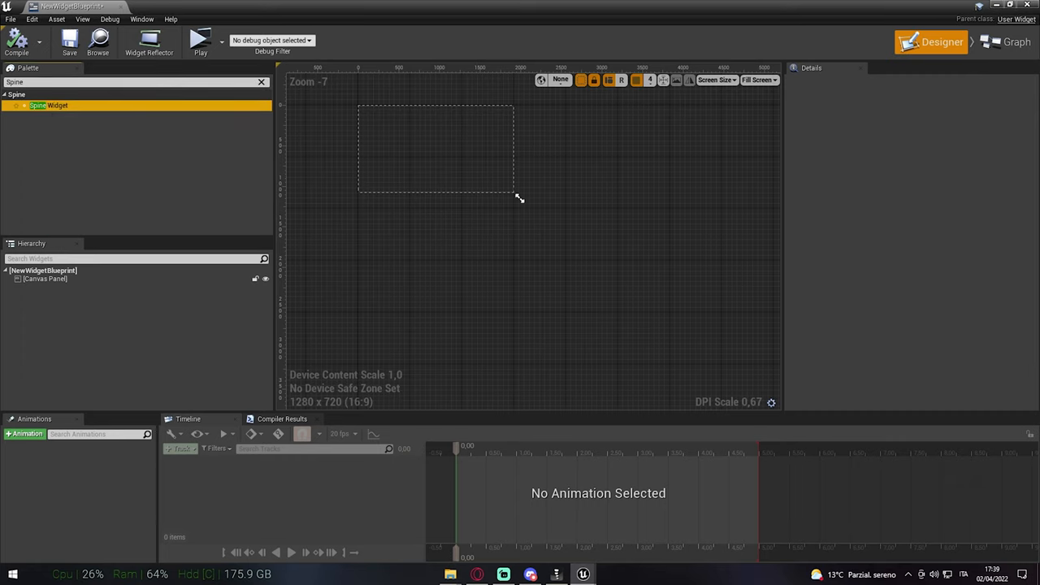
mouse_move(49, 104)
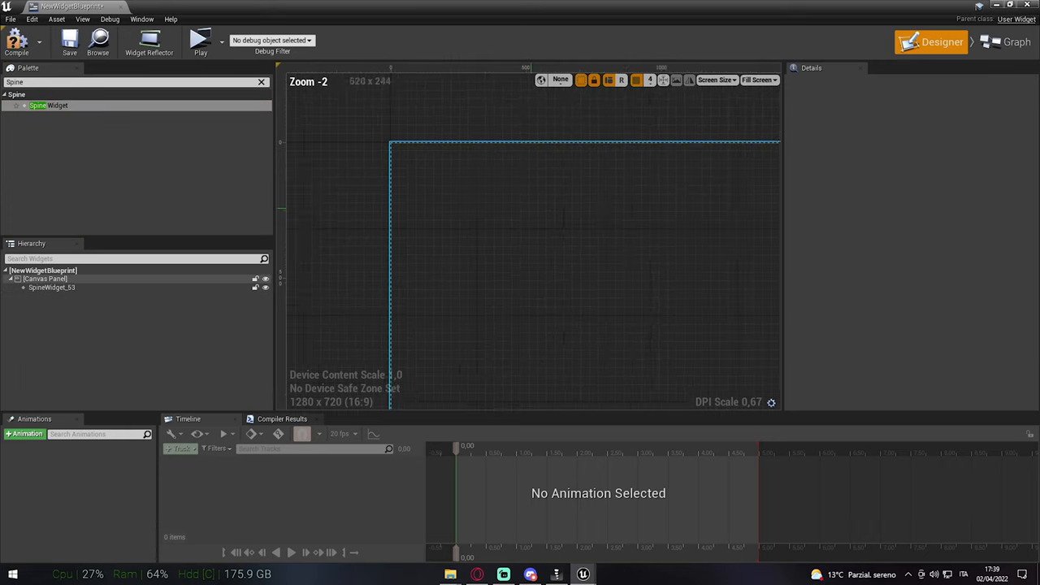
left_click(51, 287)
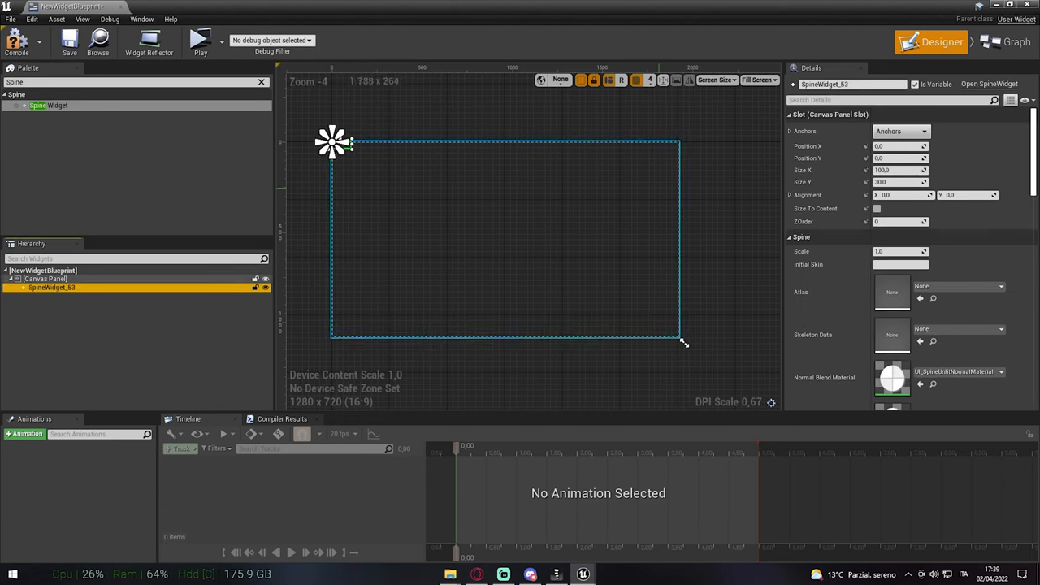
left_click(959, 286)
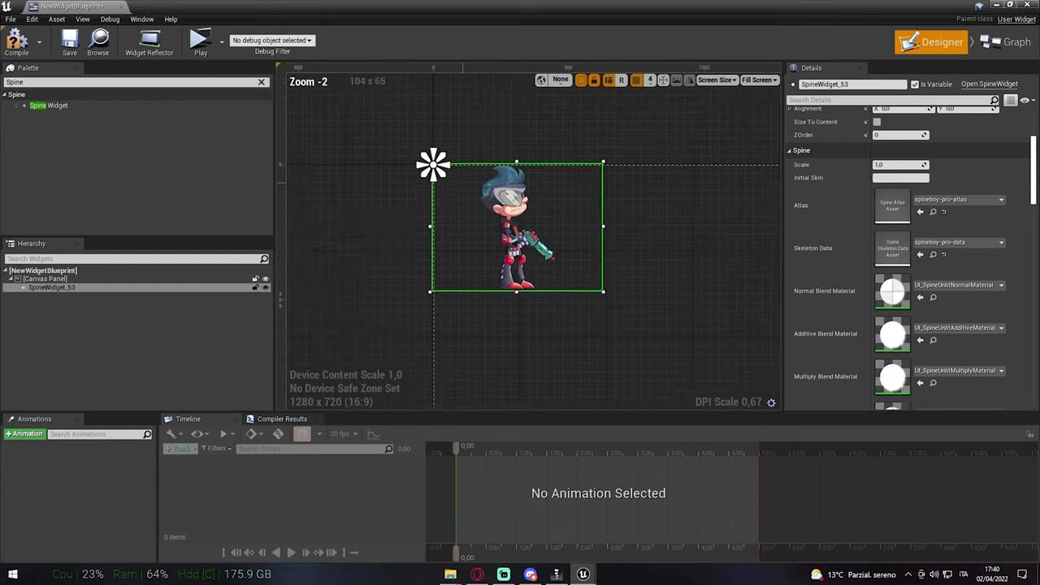
left_click(1010, 41)
type("Set animation")
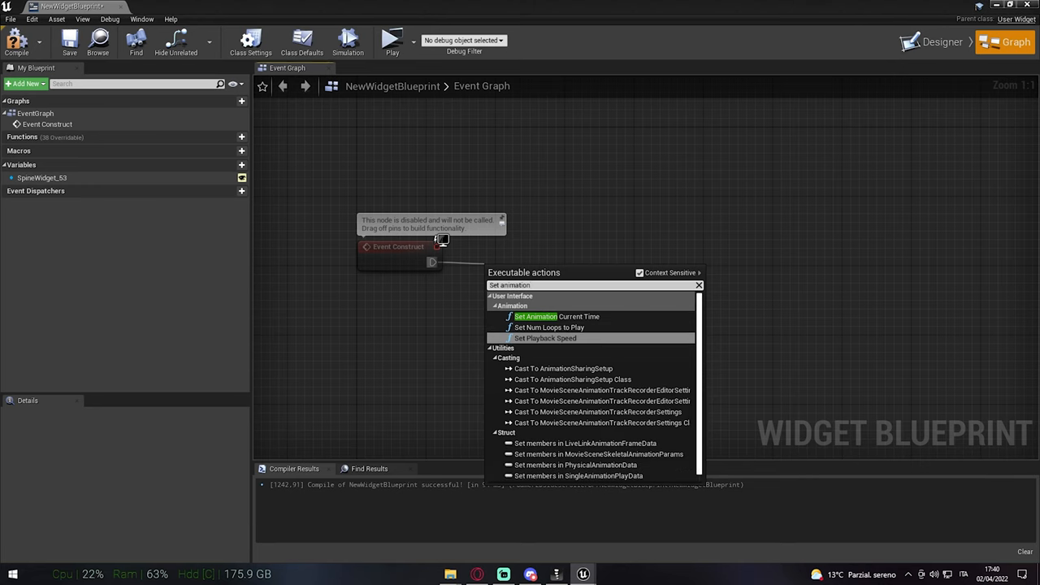
mouse_move(545, 338)
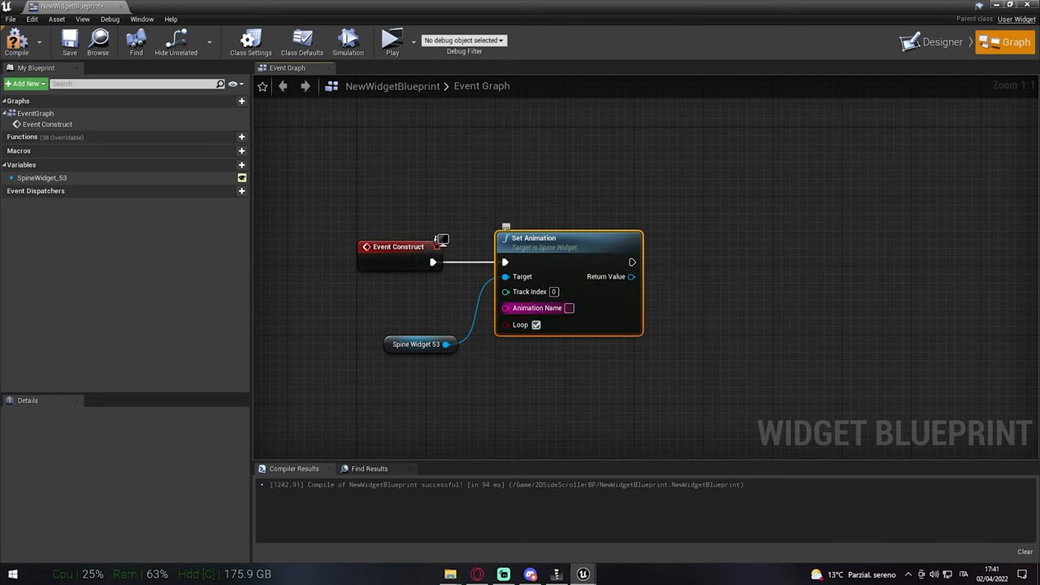
Enter 'walk' as the Spine widget's Set Animation name and confirm it.
type("walk")
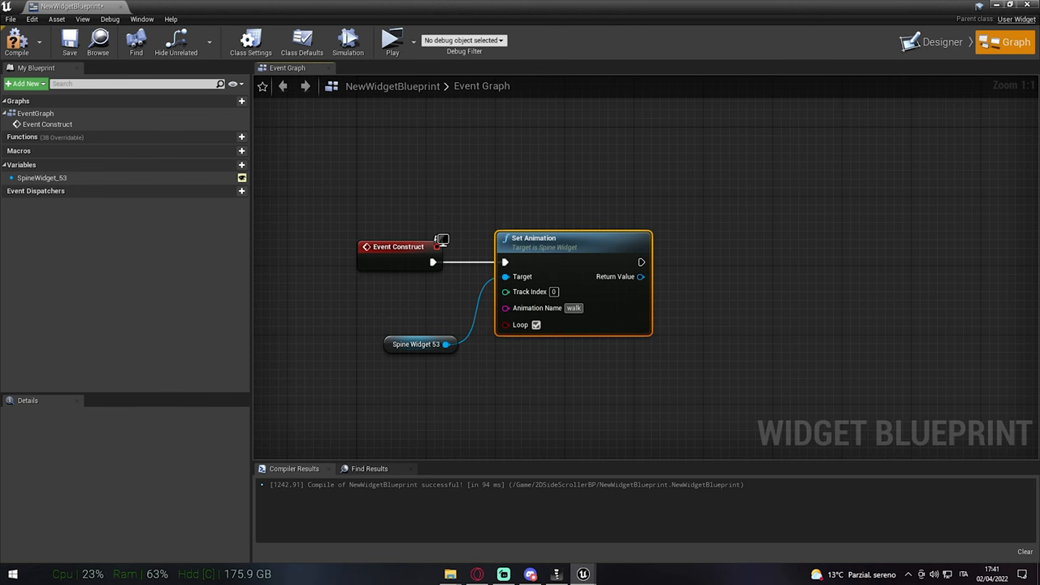
left_click(70, 43)
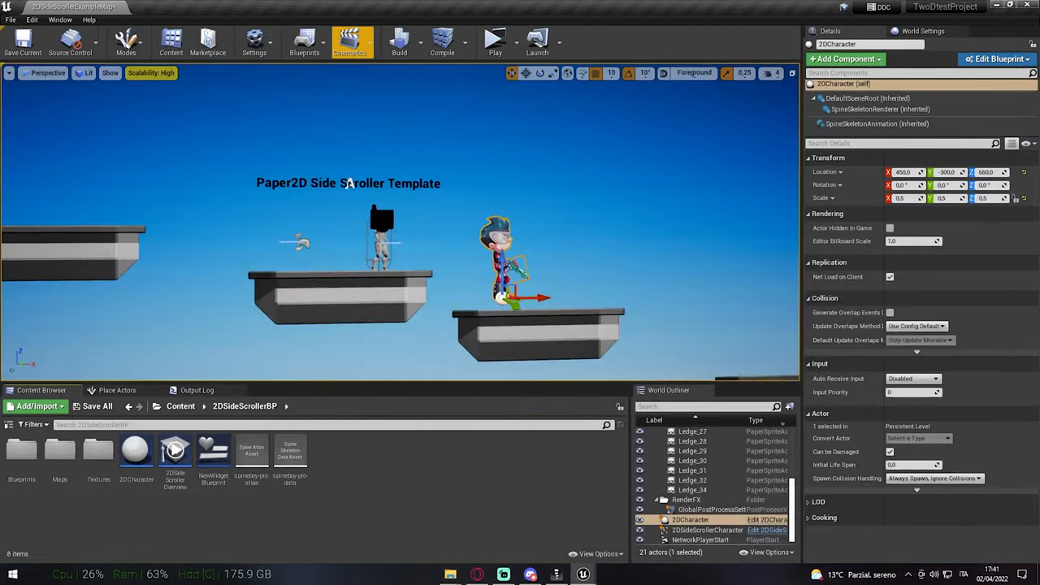
Set the level blueprint's Create Widget class to NewWidgetBlueprint, then compile and save.
double_click(213, 449)
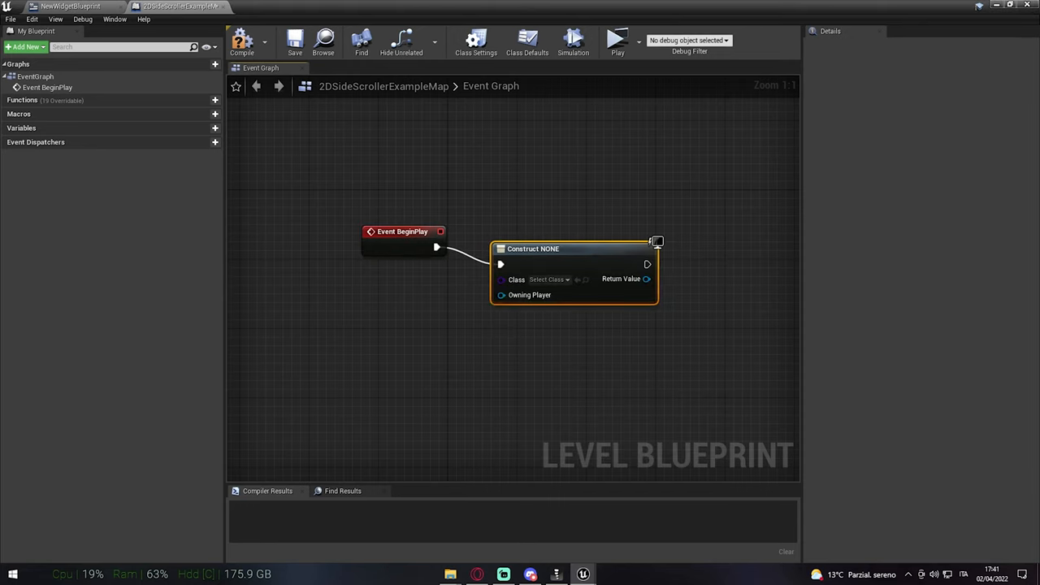
left_click(550, 261)
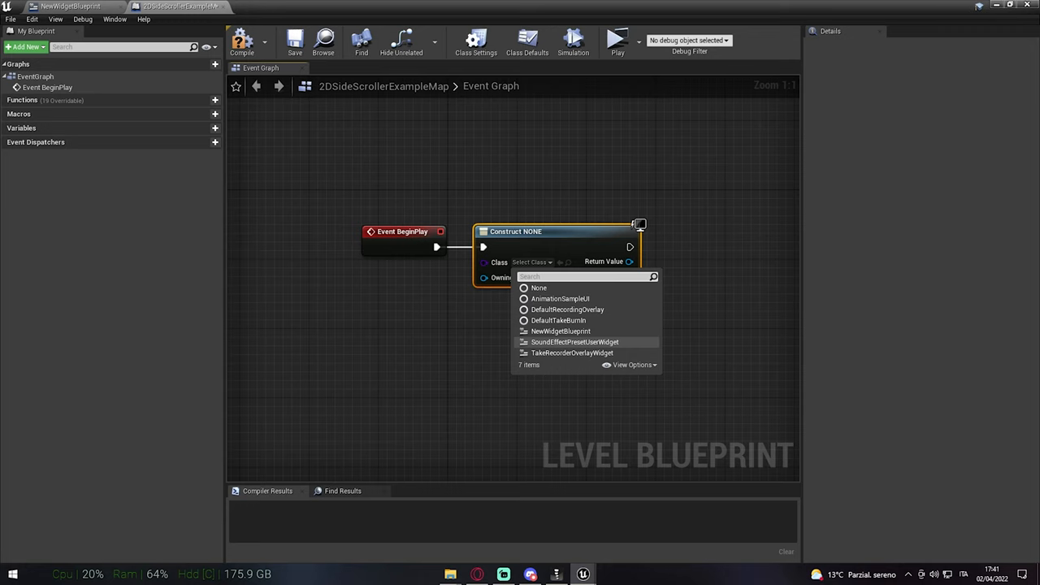
left_click(560, 331)
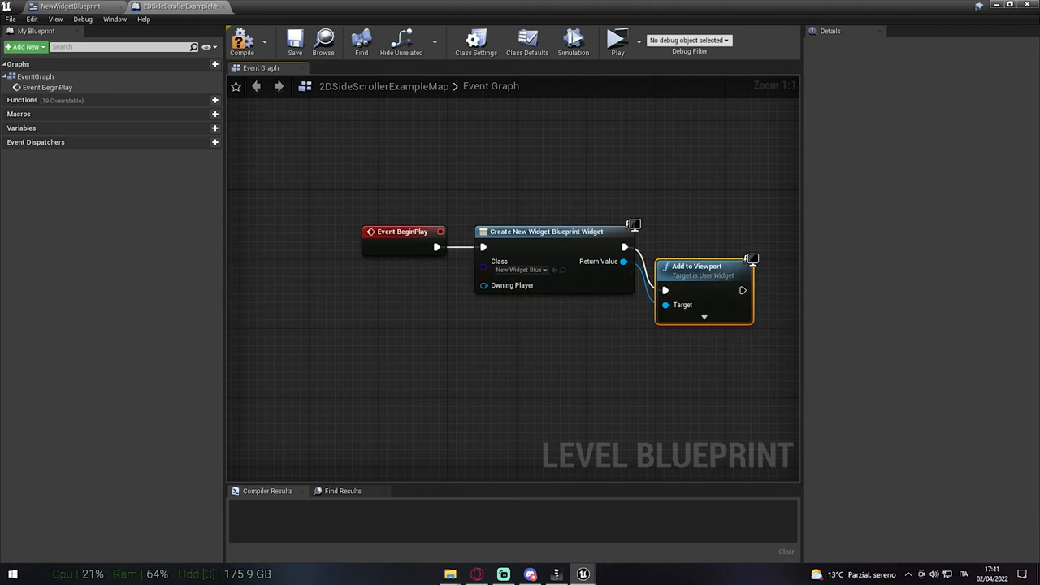
left_click(294, 40)
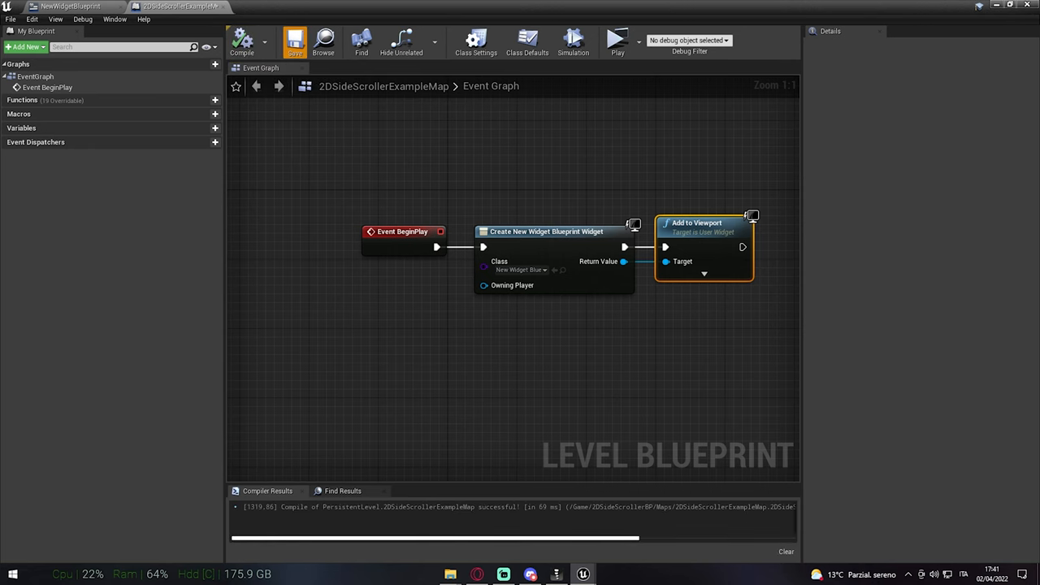
left_click(617, 39)
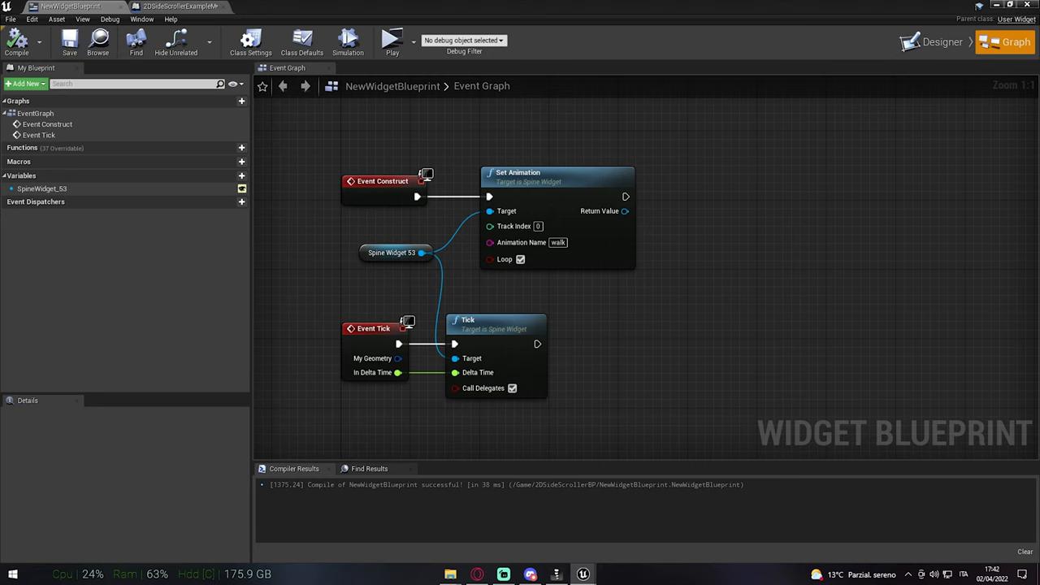
Play the level to check the animated spineboy widget alongside the walking character.
left_click(392, 38)
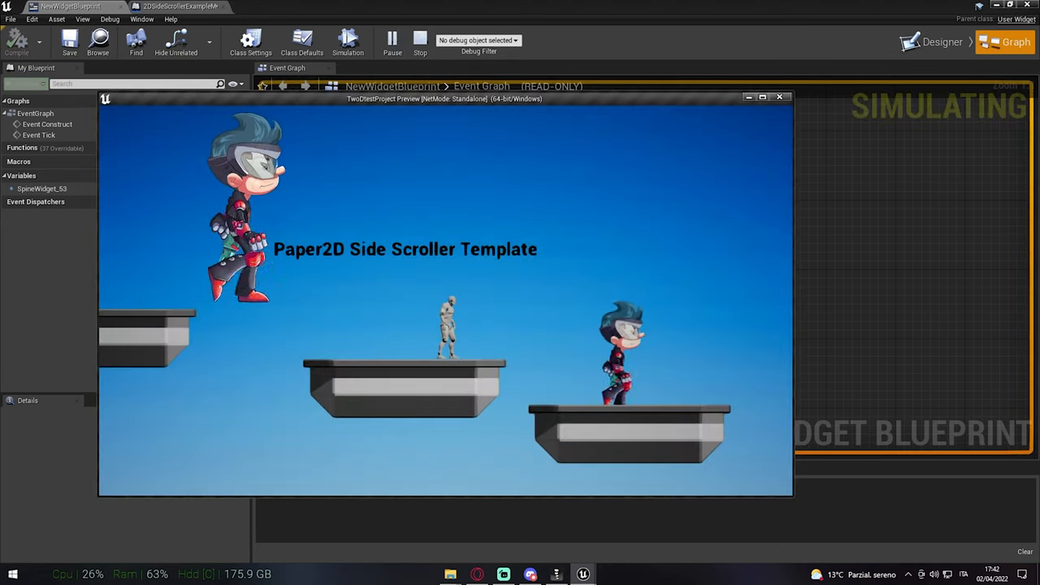